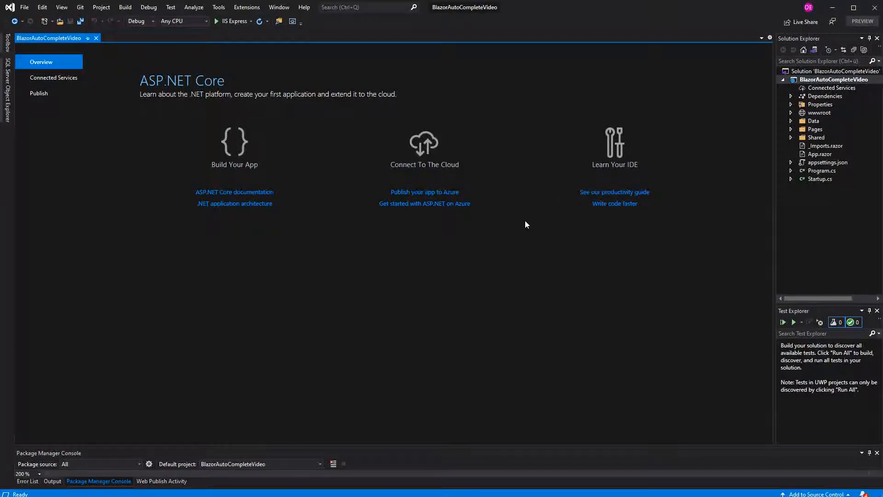
mouse_move(808, 174)
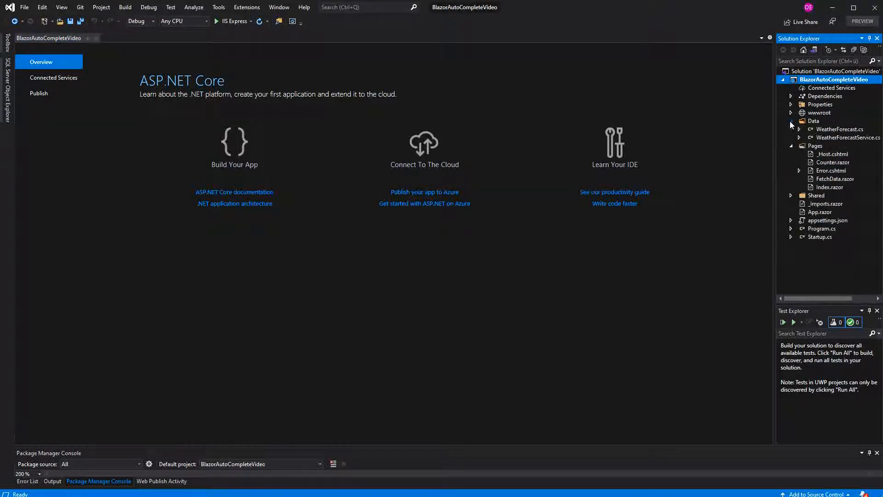
Open WeatherForecastService.cs and change Enumerable.Range(1, 5) to Range(1, 50).
double_click(845, 137)
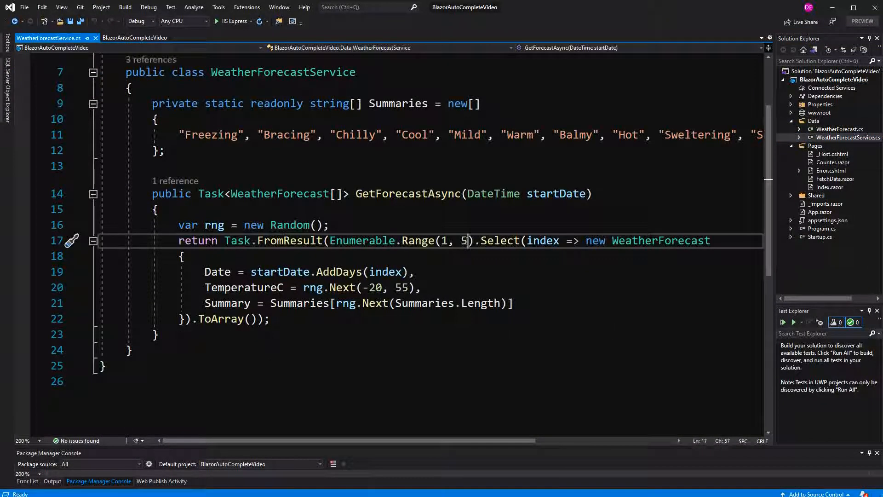
text(0)
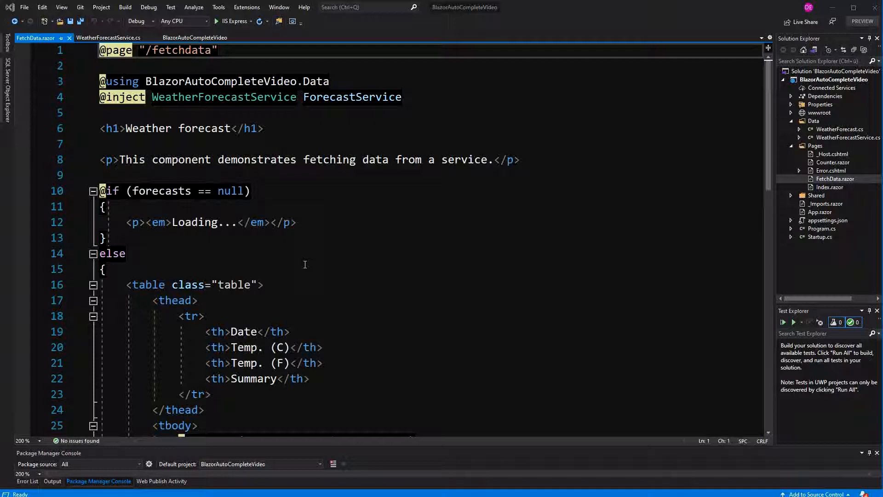
scroll(down, 3)
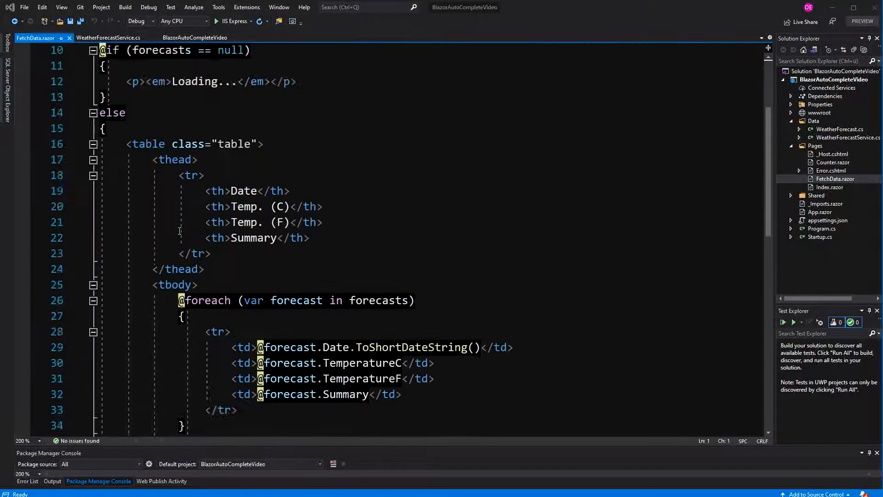
scroll(down, 3)
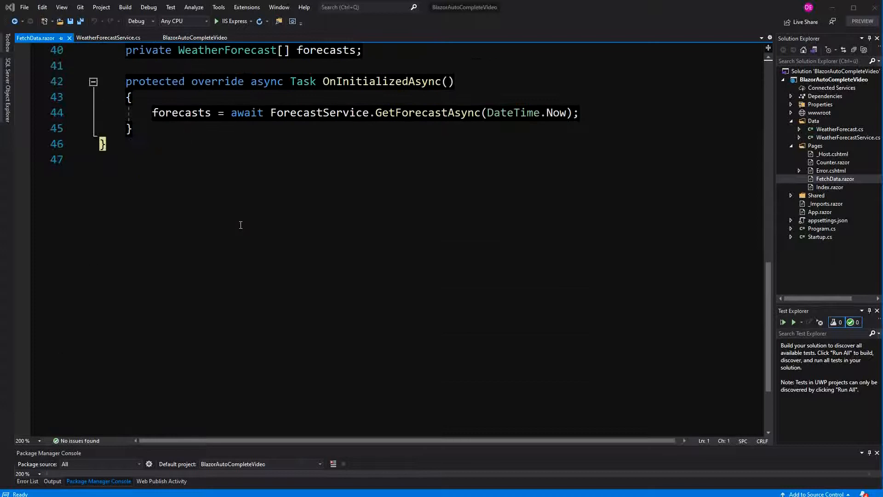
scroll(up, 3)
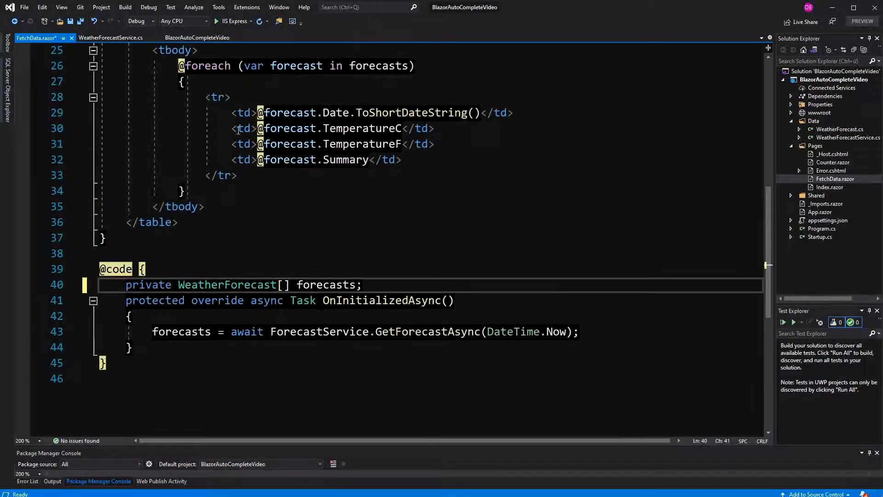
click(363, 284)
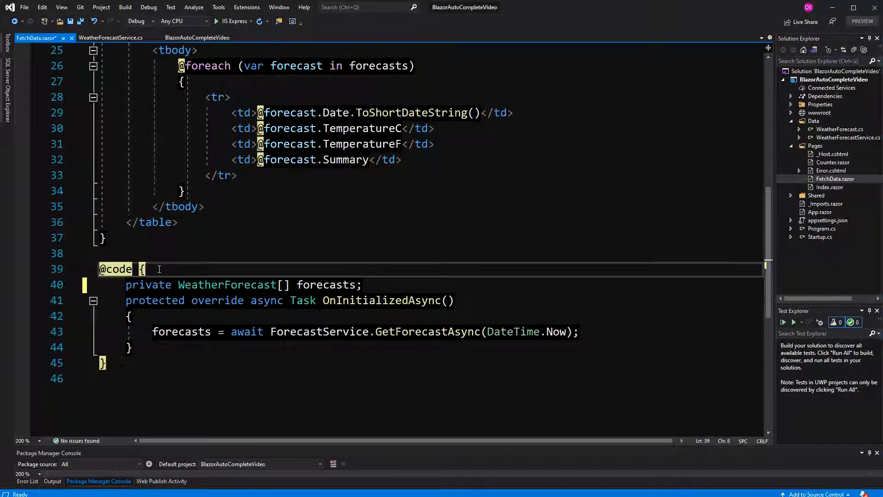
text(Lis)
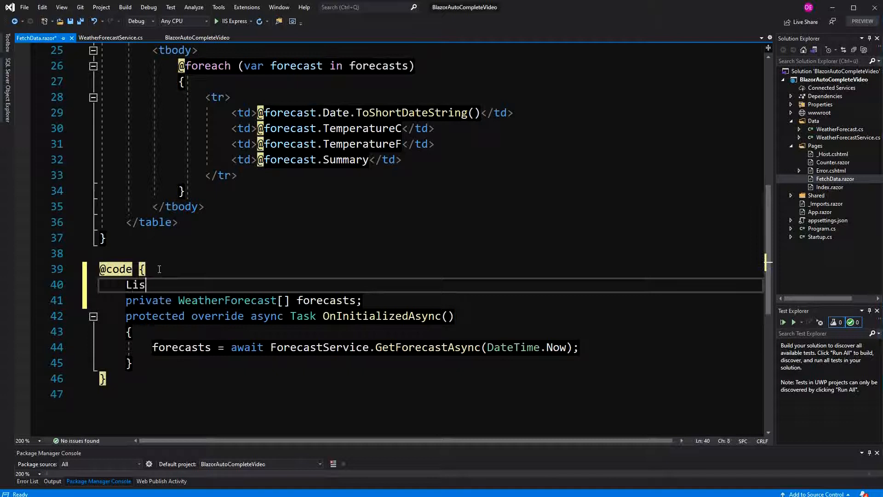
text(t<string>)
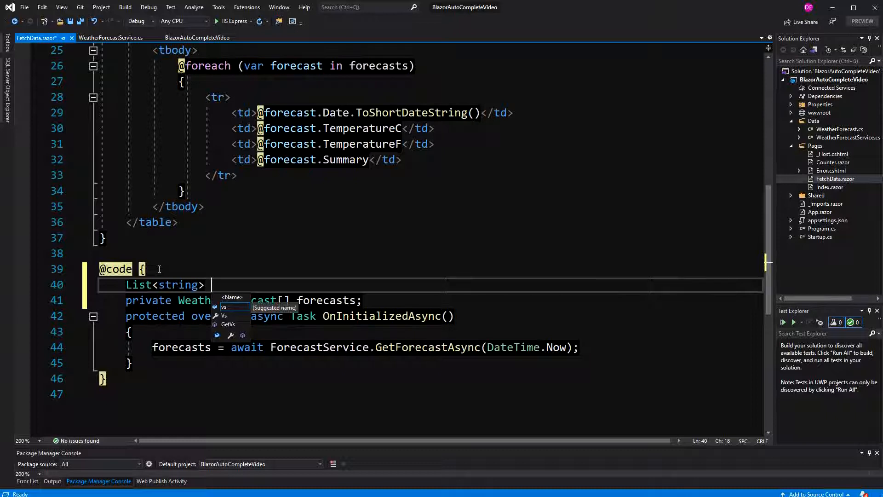
text(options;)
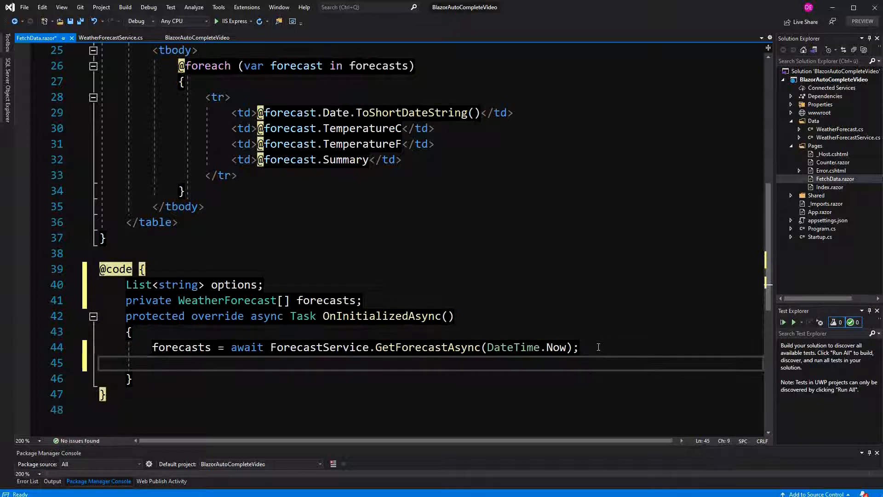
After loading, set options to forecasts.Select(f => f.Summary).Distinct().ToList().
text(options)
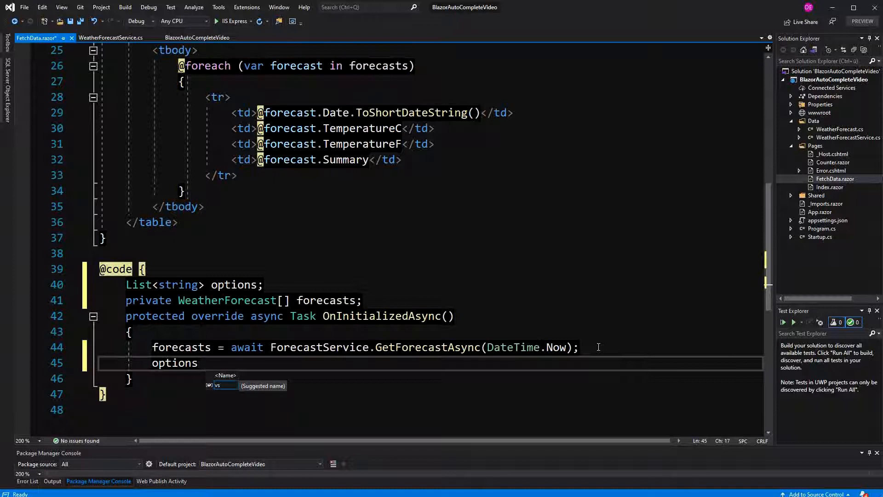
text(= forecasts.)
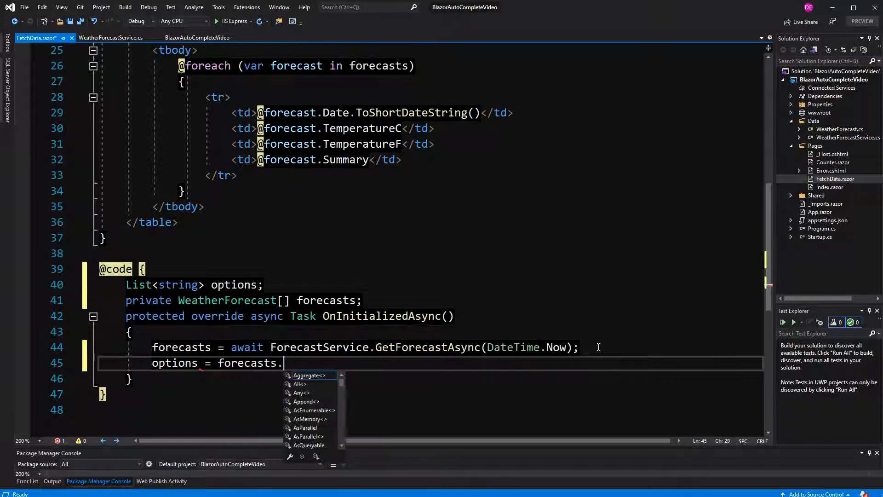
text(Select(s)
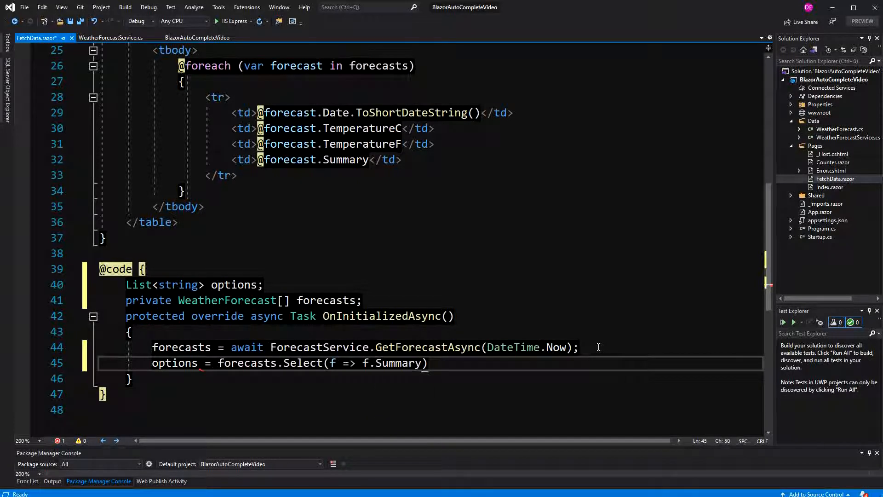
text(.Distinct())
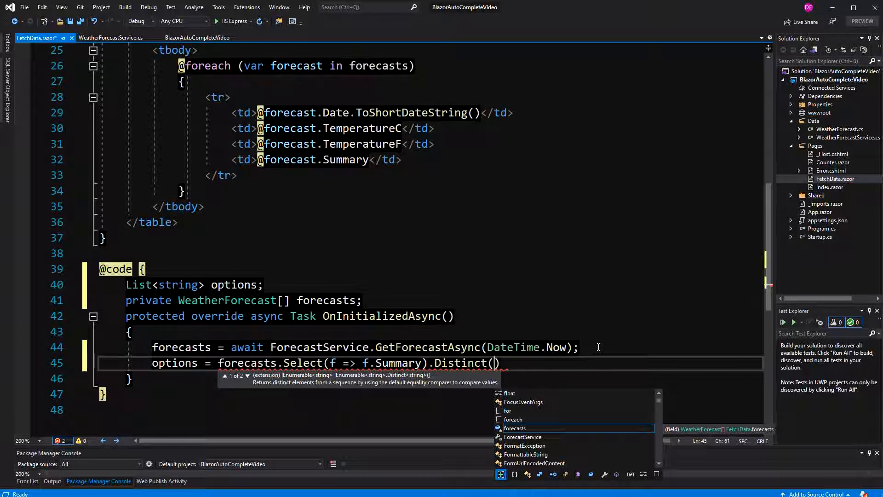
text(.ToList();)
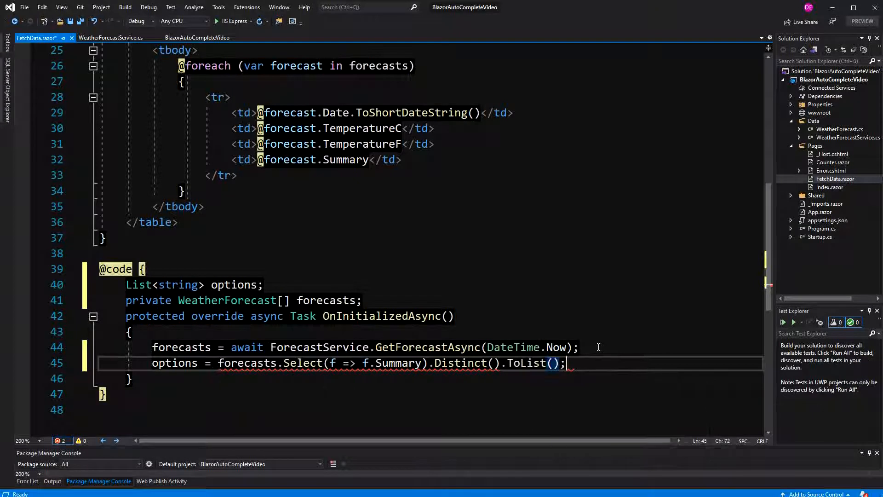
mouse_move(532, 363)
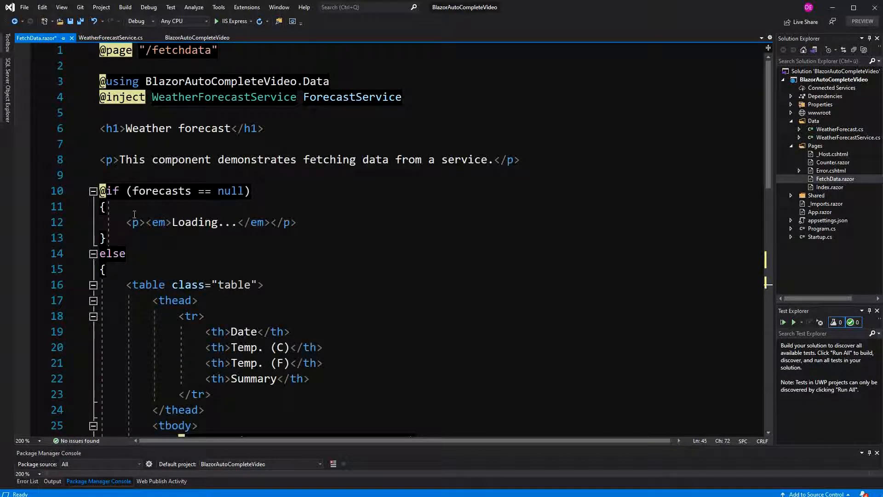
key(Enter)
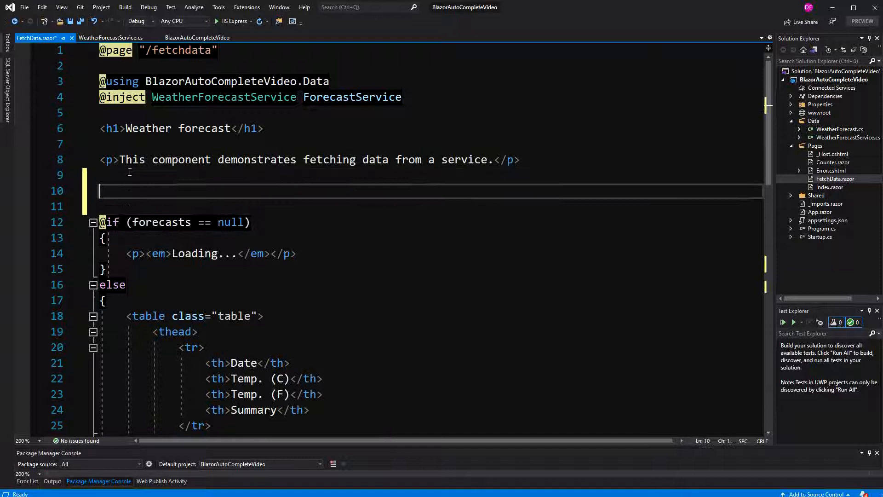
text(<div>)
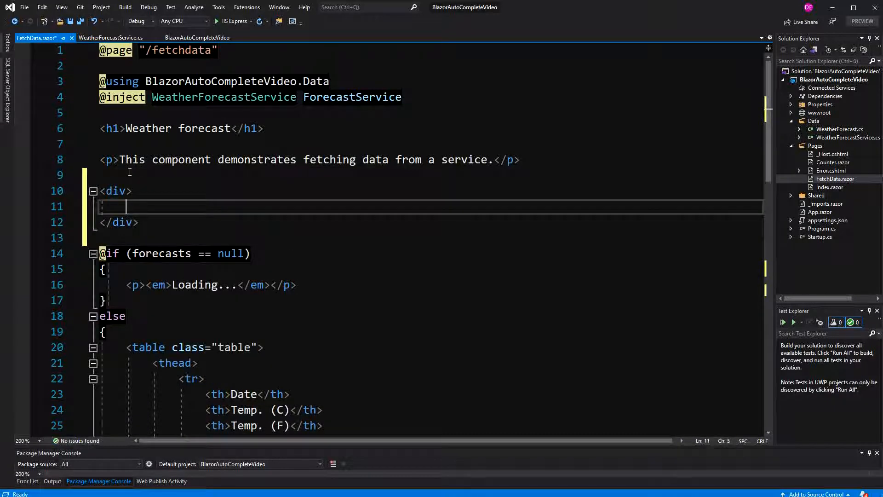
text(@fore)
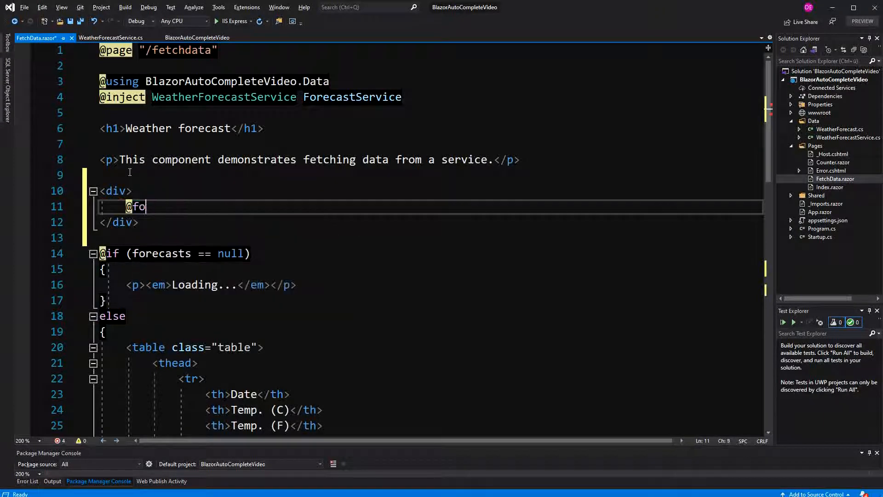
text(reach (var item in options)
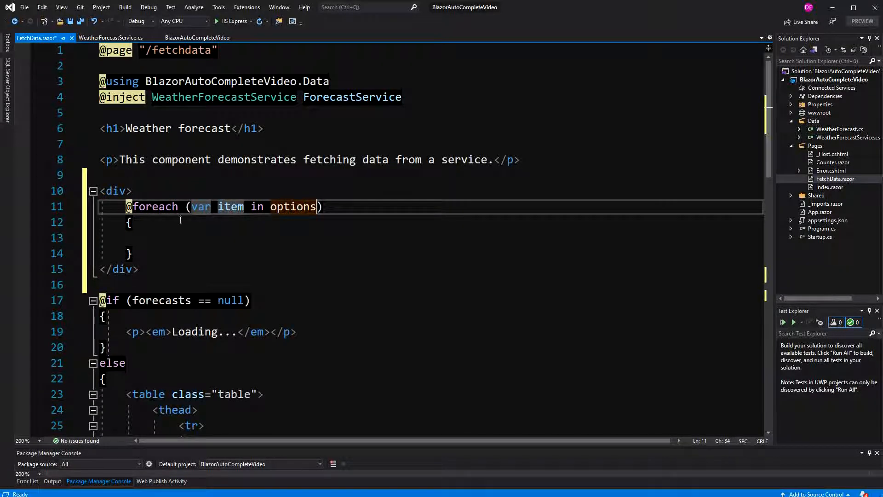
text(<)
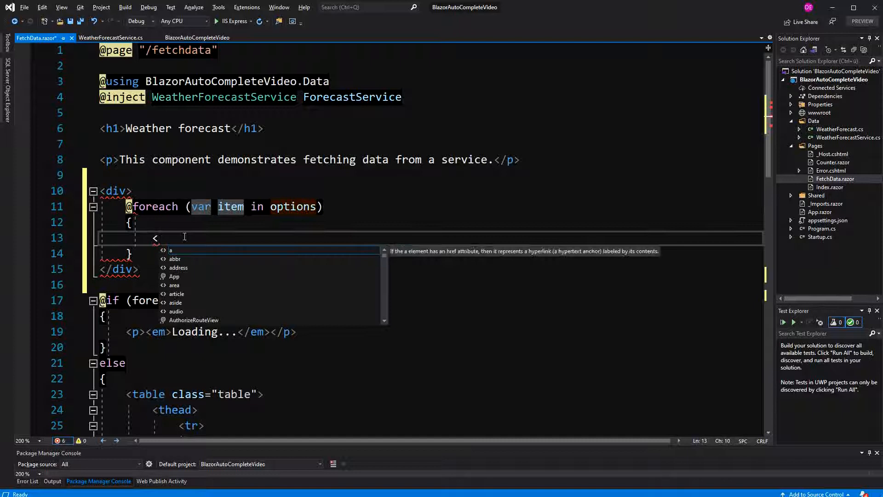
text(if())
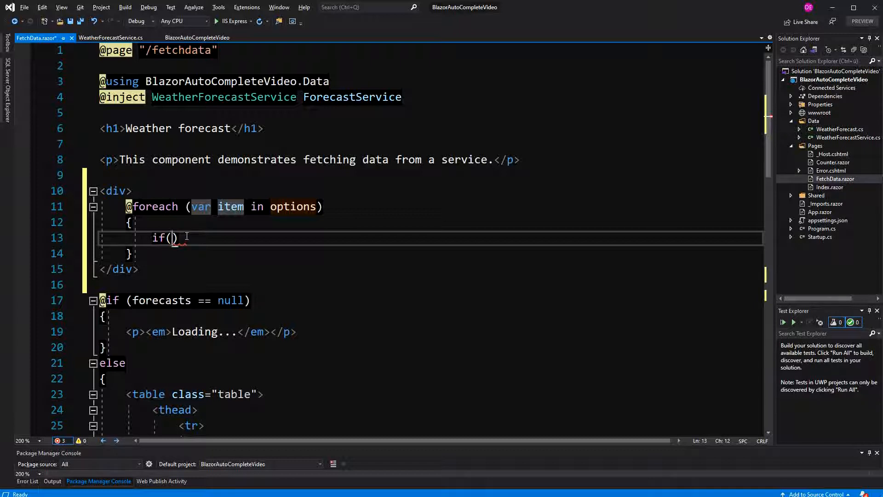
mouse_move(146, 183)
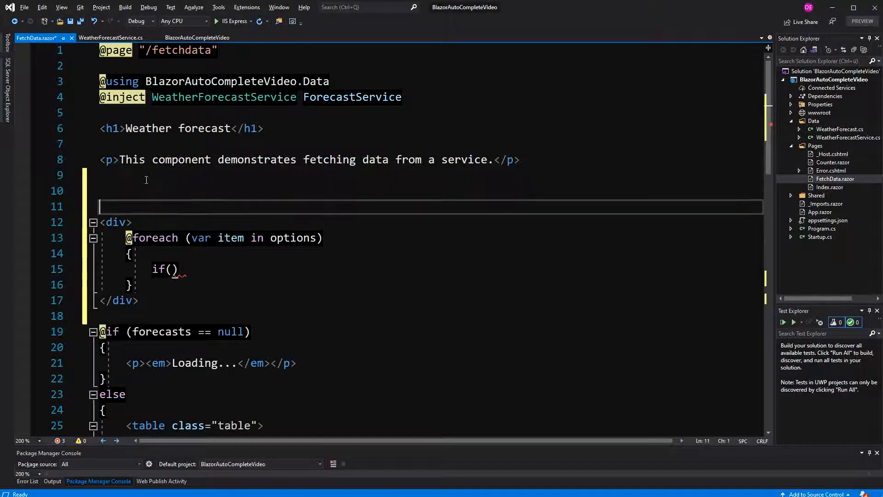
Add an <input /> above the options loop and a SearchWord property.
text(<input />)
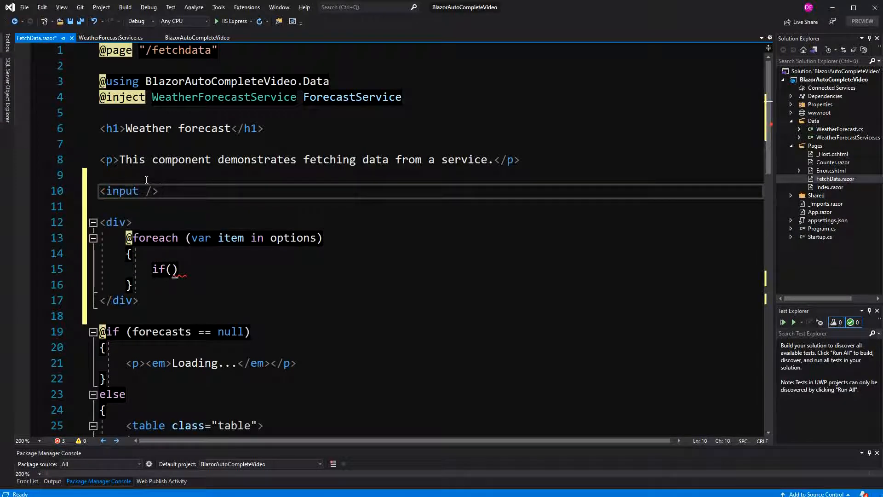
scroll(down, 3)
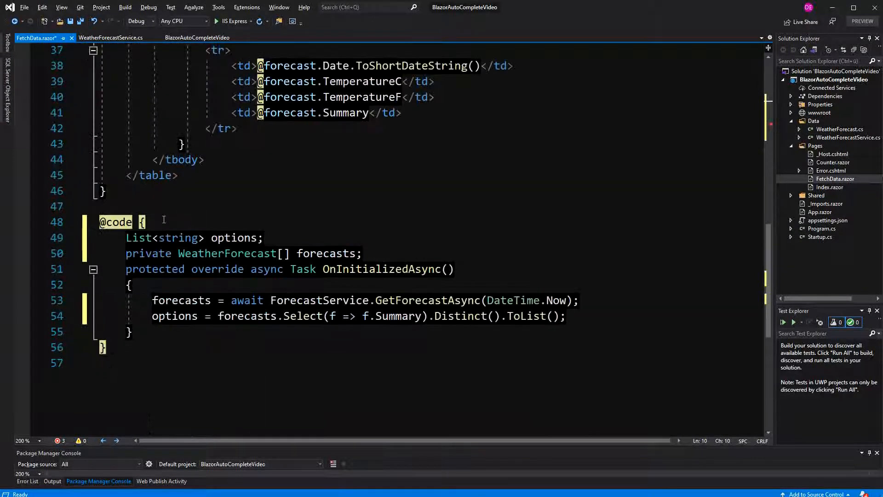
text(prop)
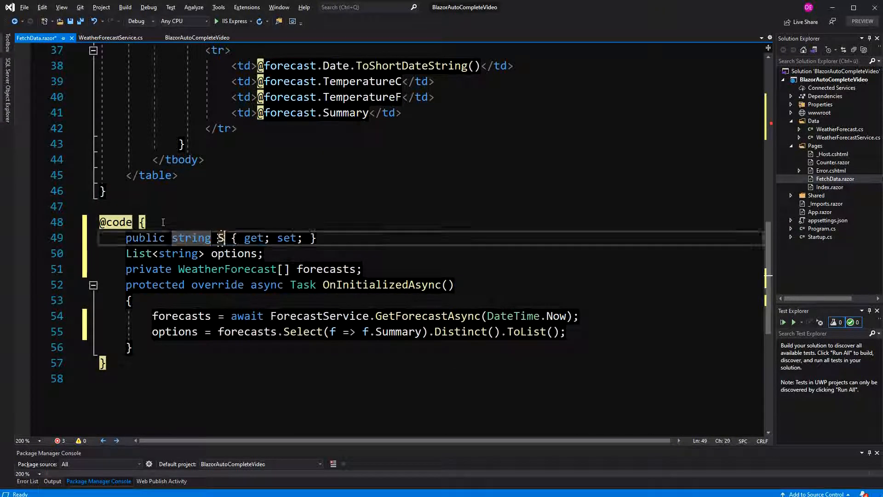
text(earchWord)
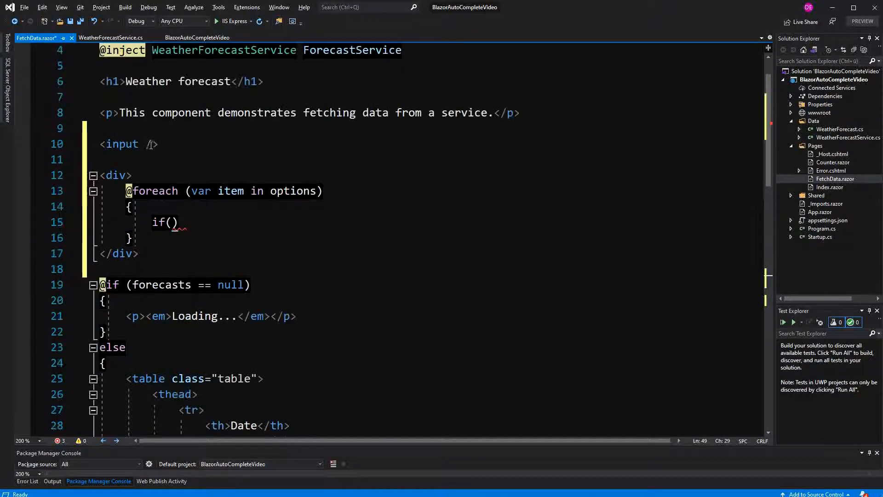
text(@b)
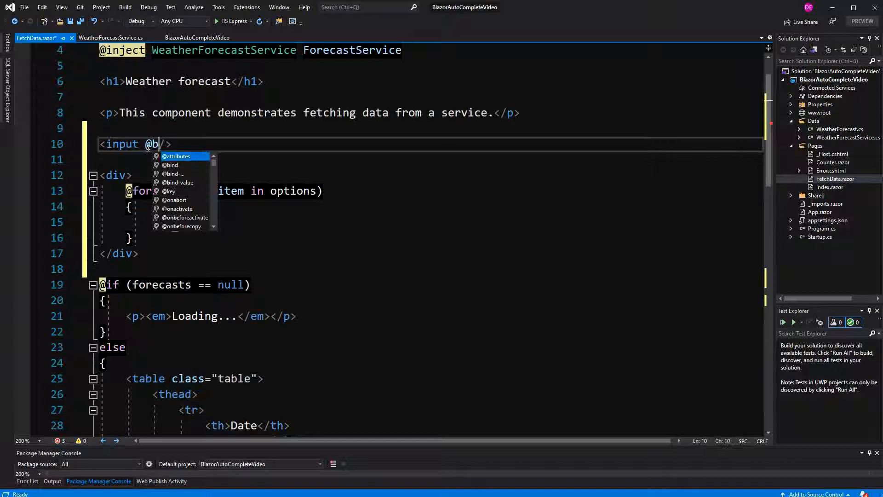
text(ind="SearchWord" @bind:event=")
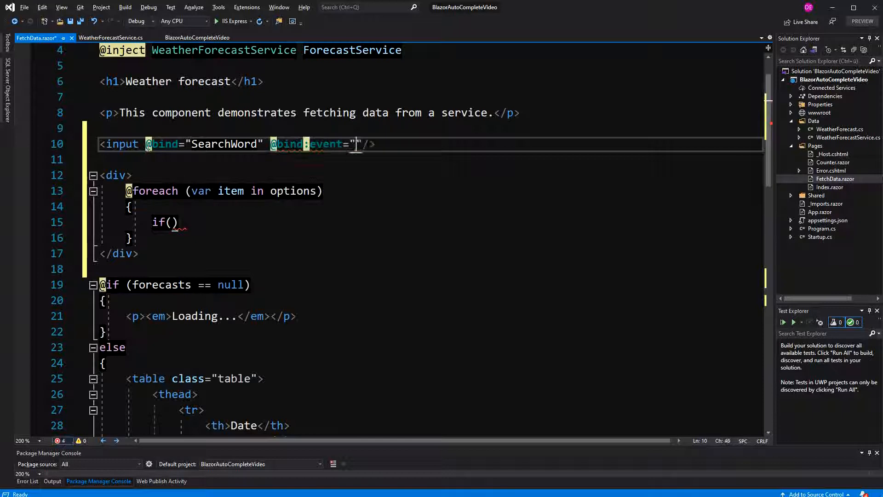
text(oninput)
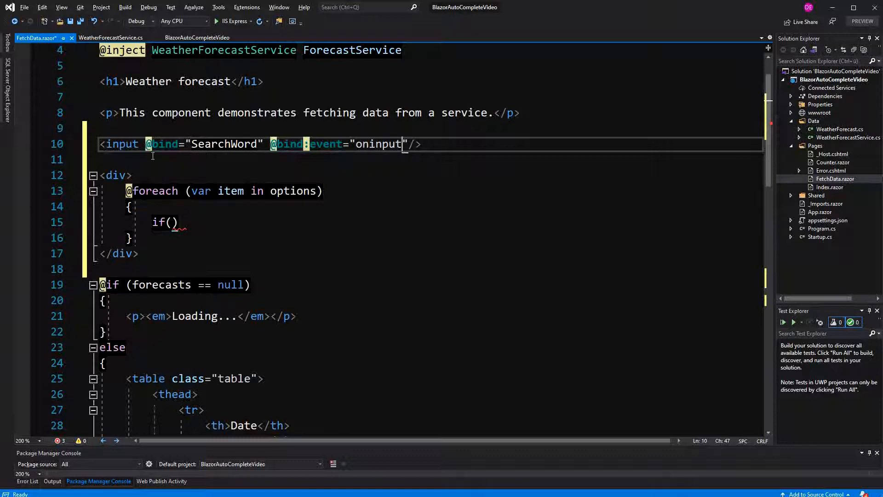
scroll(down, 3)
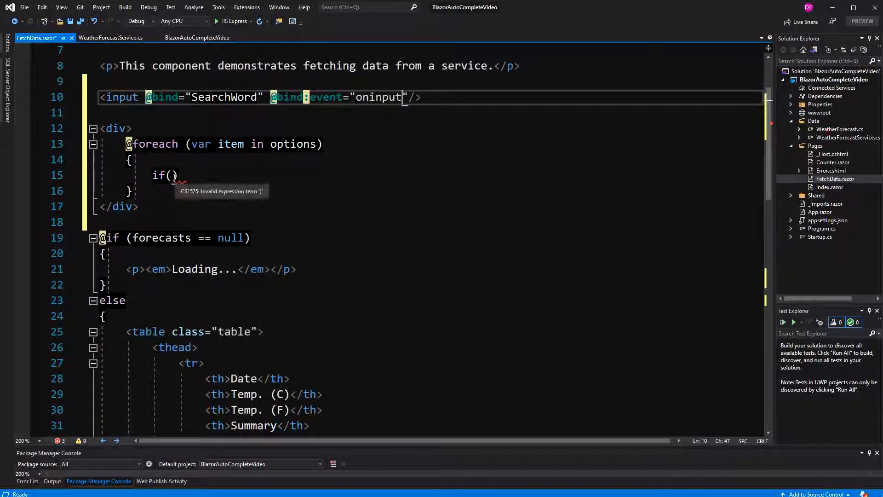
Inside the loop, add if (item.ToUpper().Contains(SearchWord.ToUpper())).
text(item.ToList)
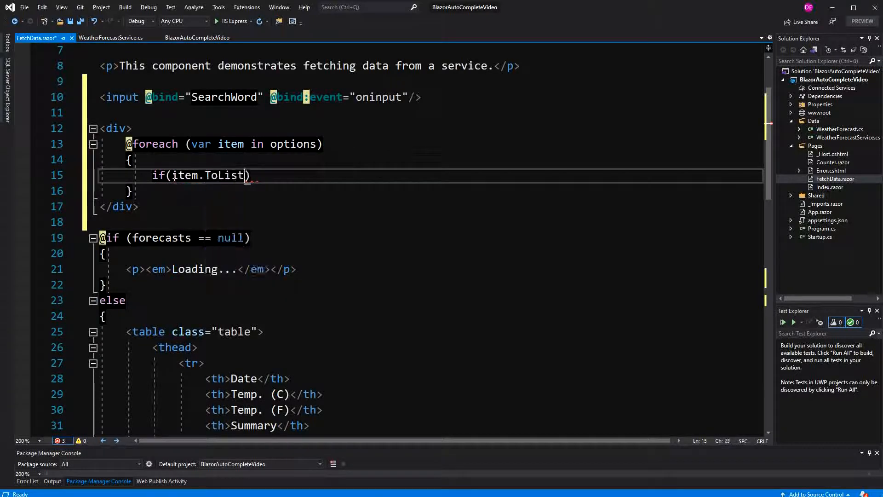
key(BackSpace)
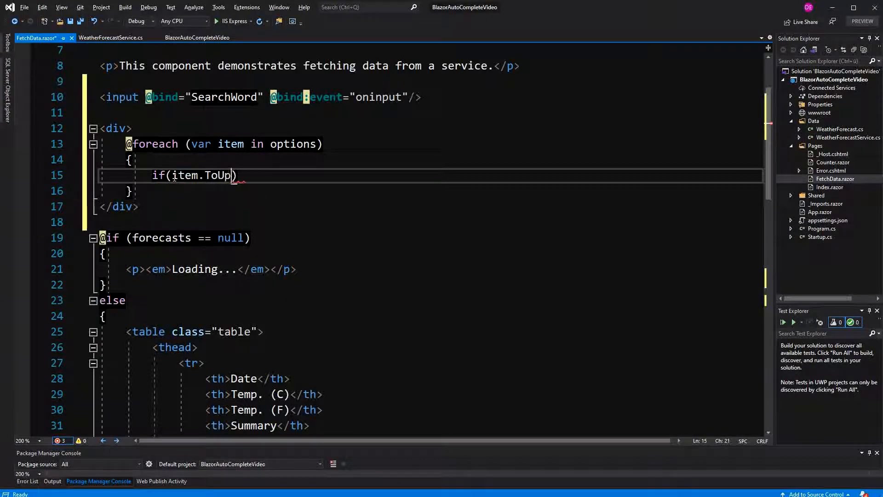
text(per().))
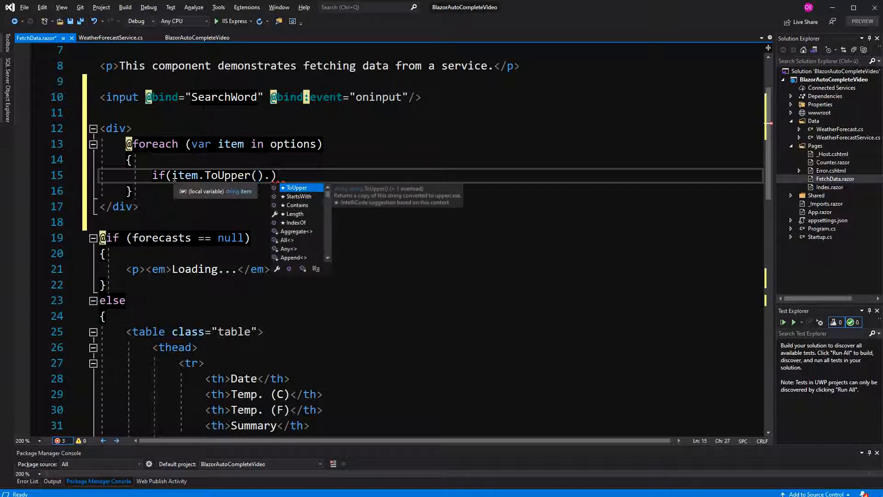
text(Contains(SearchWord.ToUpper)
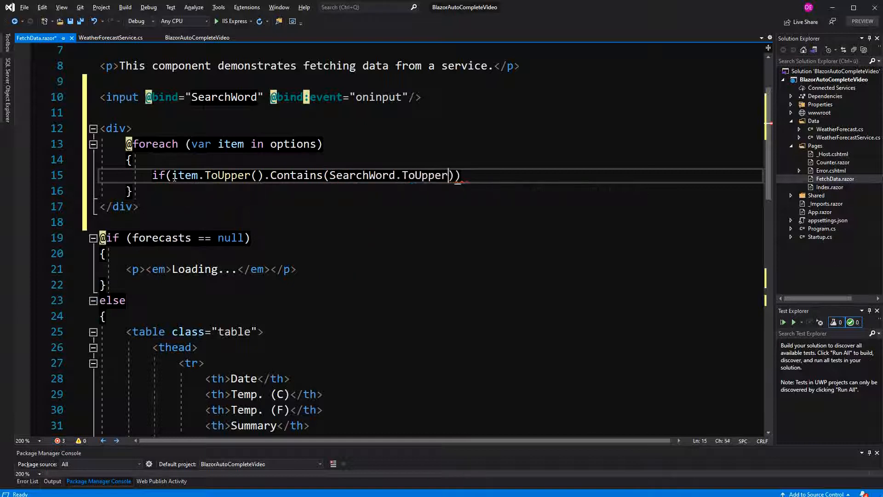
text(())
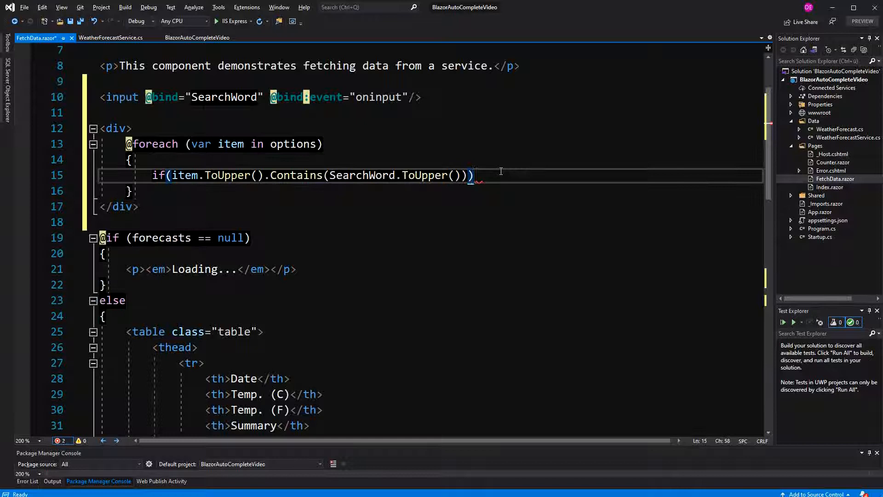
text(<section></section>)
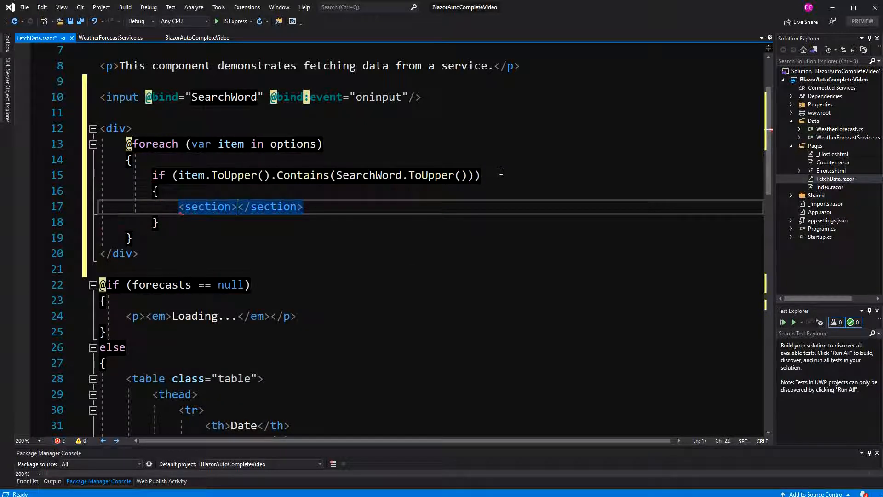
text(@item)
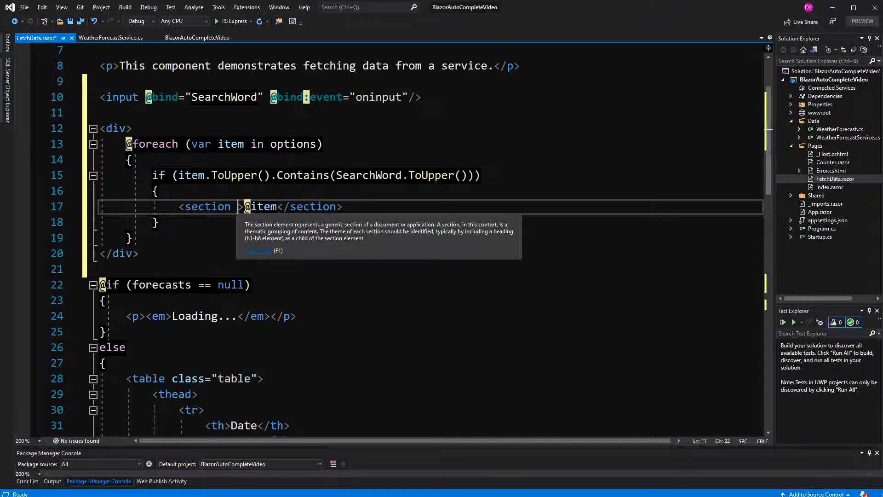
text(@onclick)
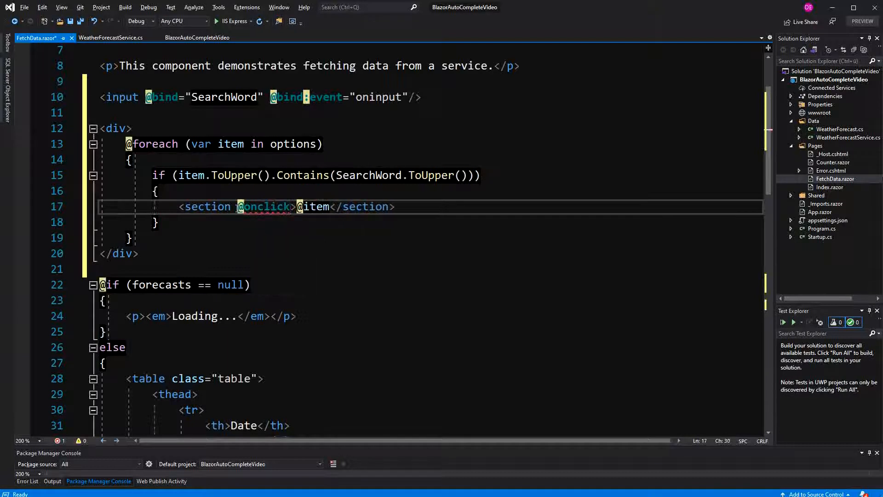
text(="() => ")
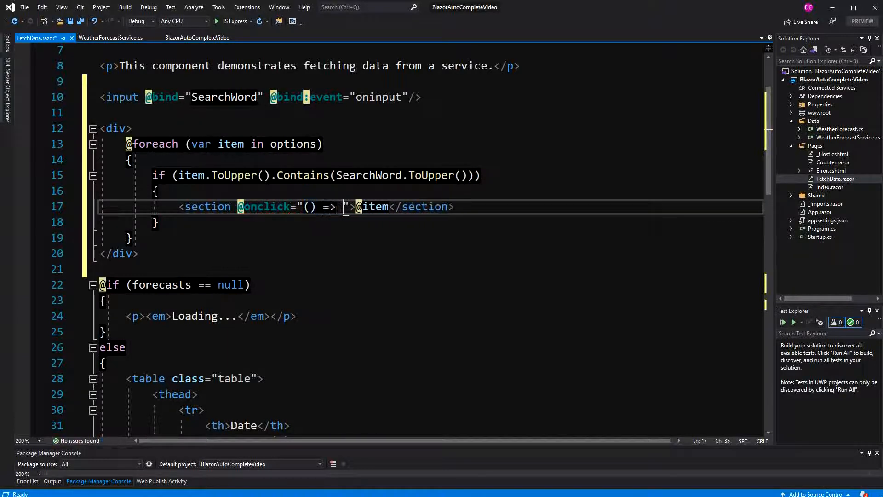
text(SearchWord =)
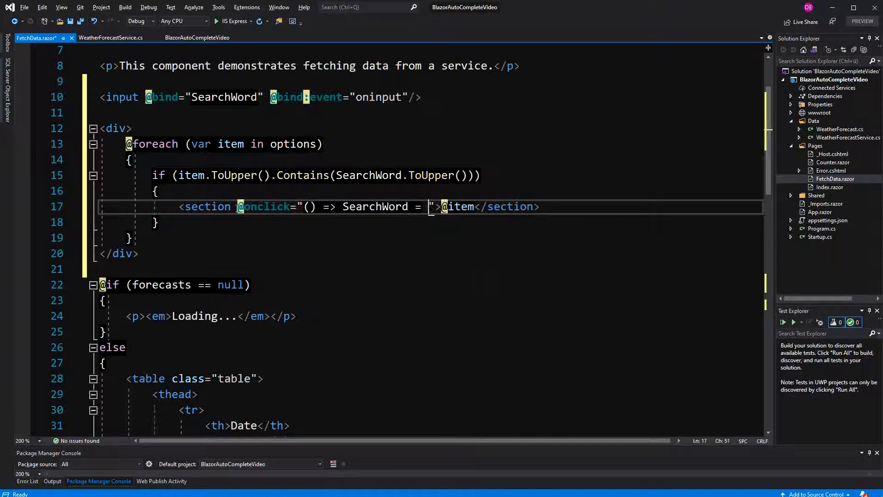
text(item)
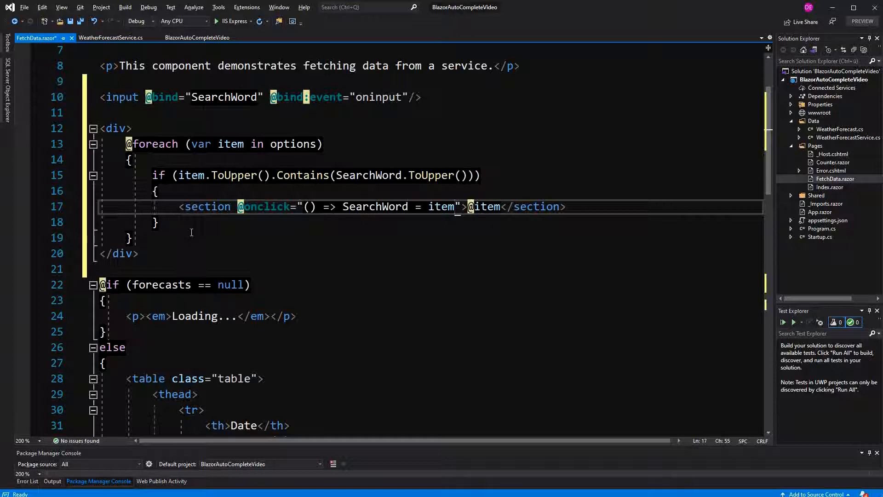
mouse_move(173, 118)
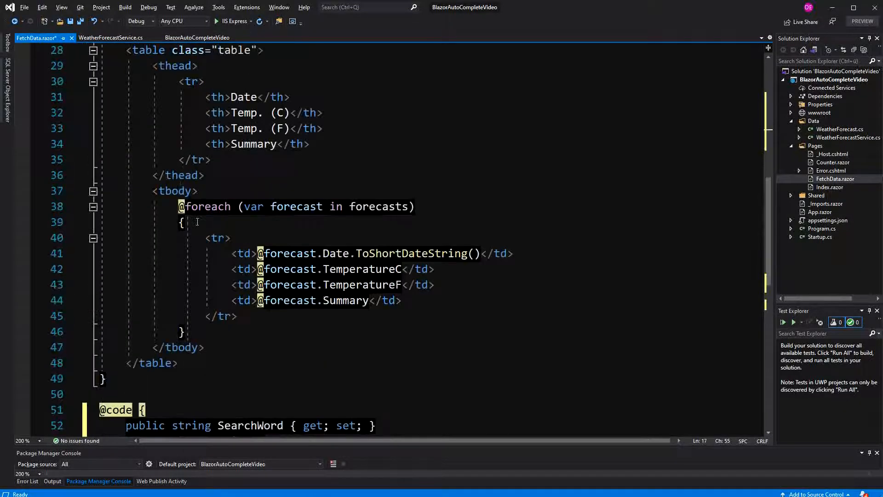
Loop the table over forecasts.Where(s => s.Summary.ToUpper().Contains(SearchWord.ToUpper())) and save.
double_click(379, 206)
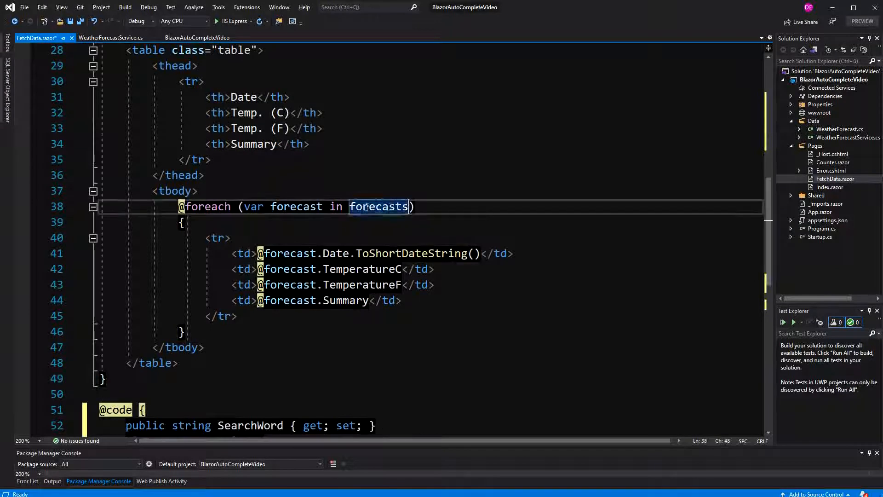
text(.Where(s =>)
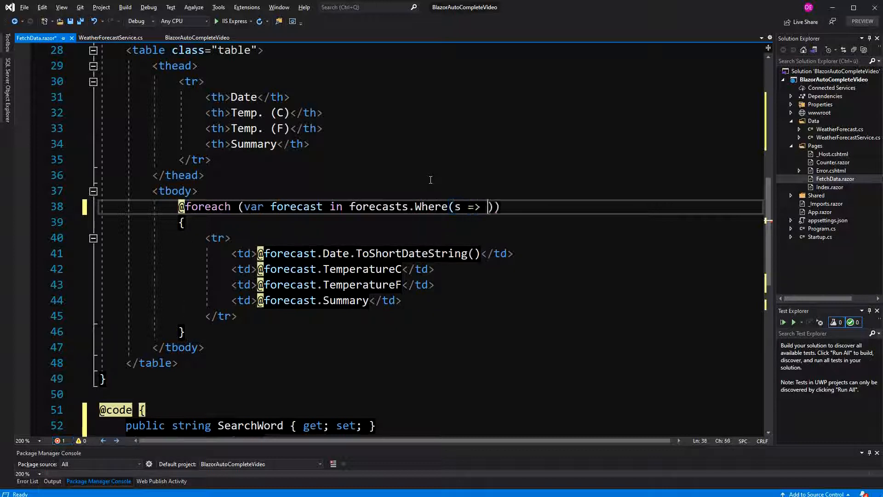
text(s.Summary)
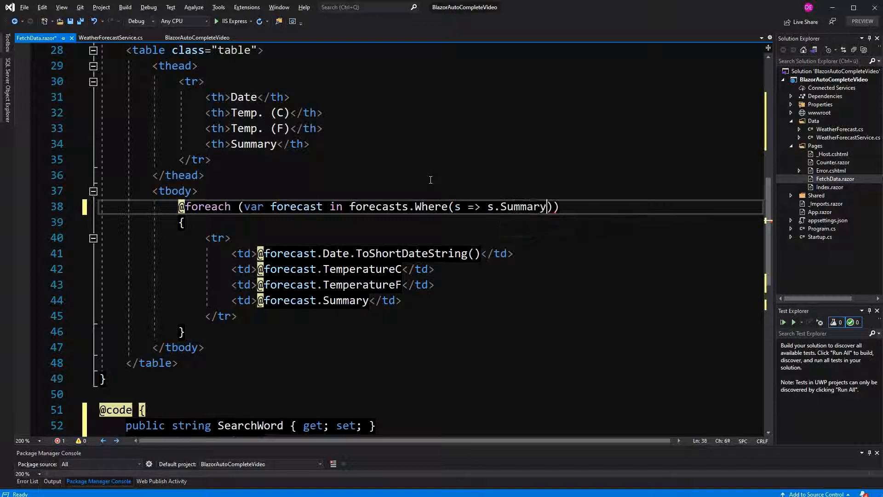
text(.ToUpper())
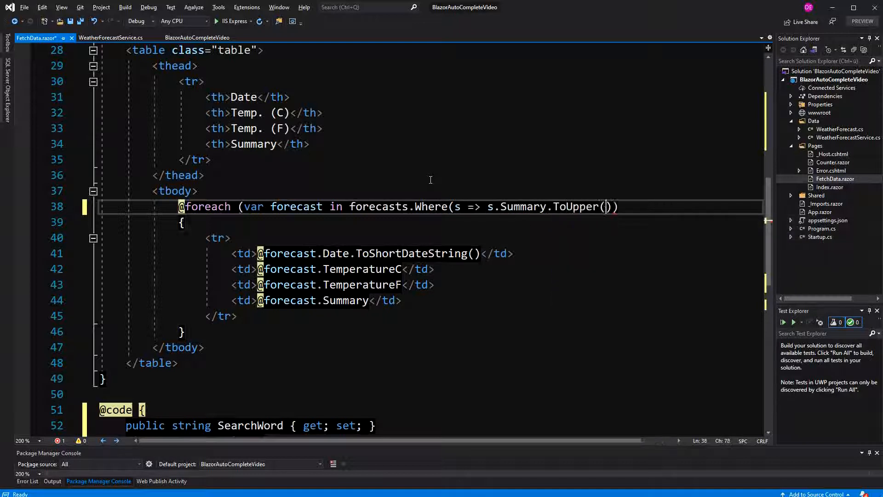
text(.Contains())
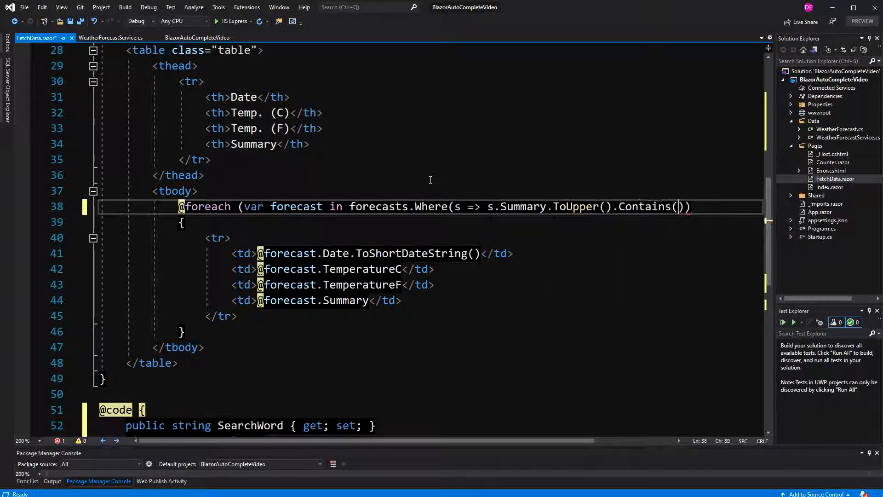
text(SearchWord)
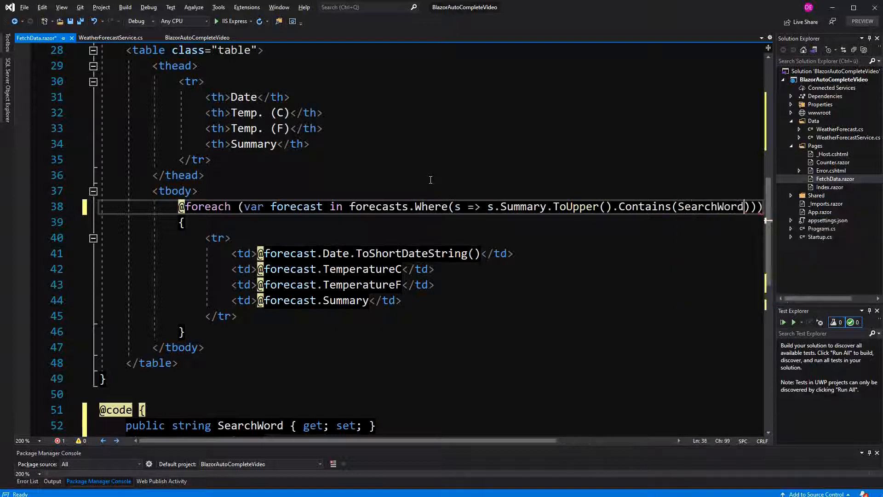
text(.ToUpper())
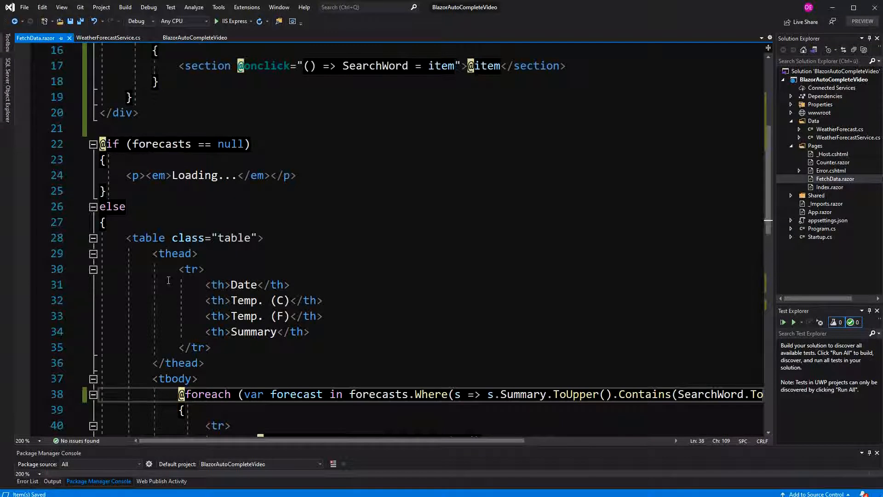
Wrap the forecasts null-check block in a div styled height: 50vh; overflow-y: scroll.
click(143, 129)
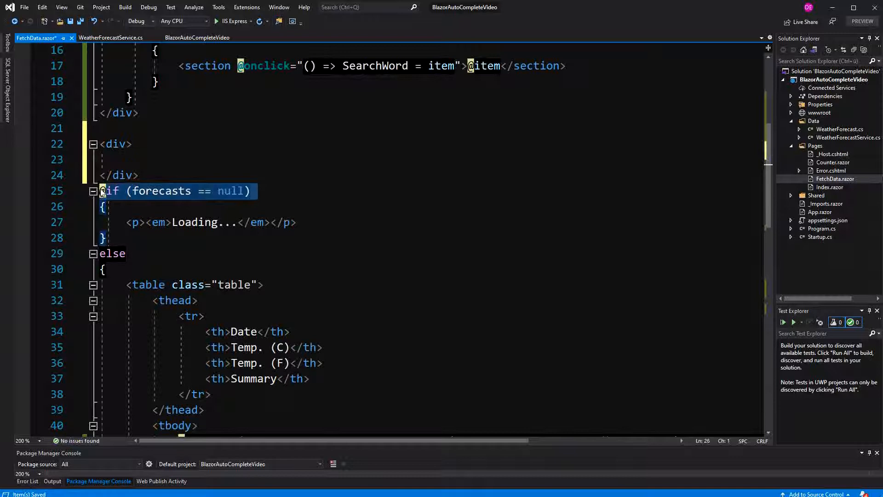
scroll(down, 3)
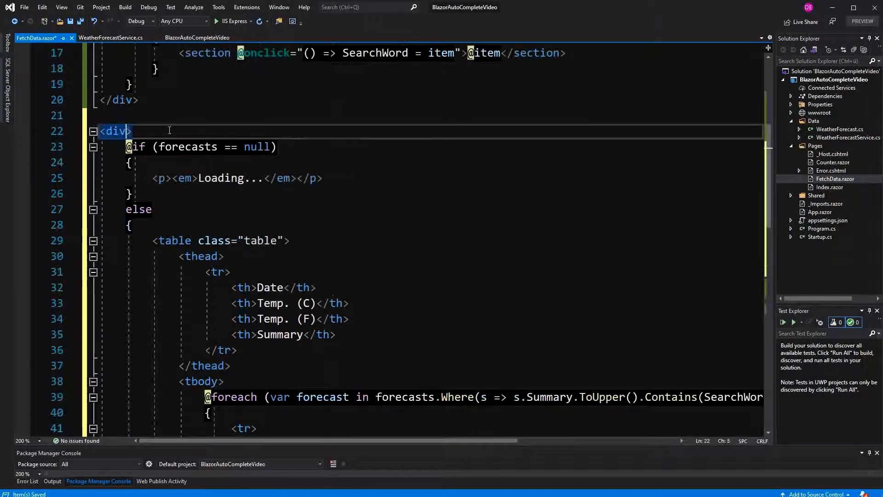
text(style="")
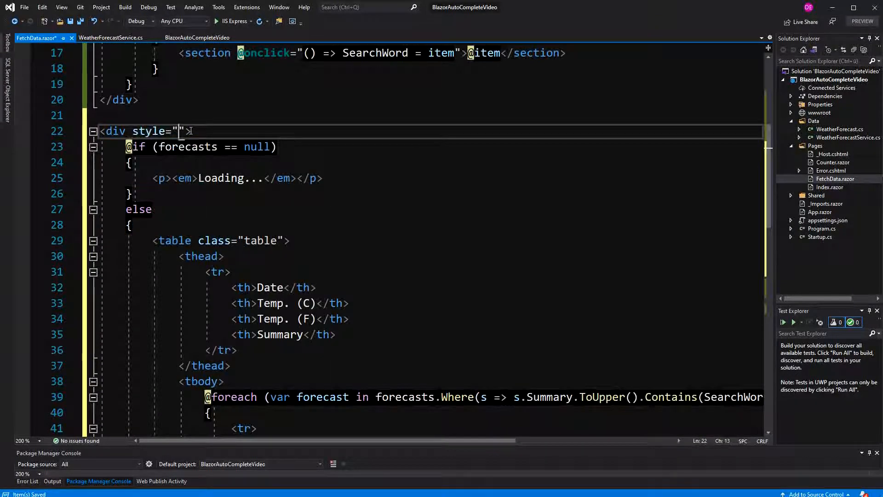
text(height:)
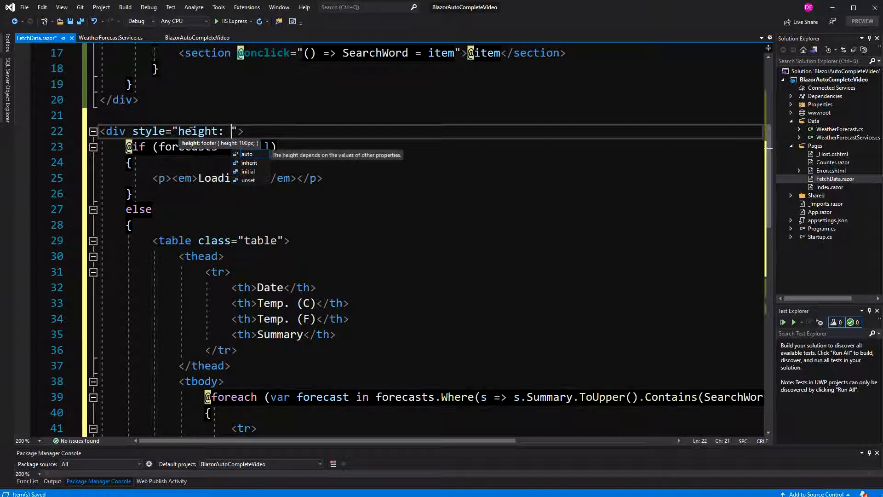
text(50vh;)
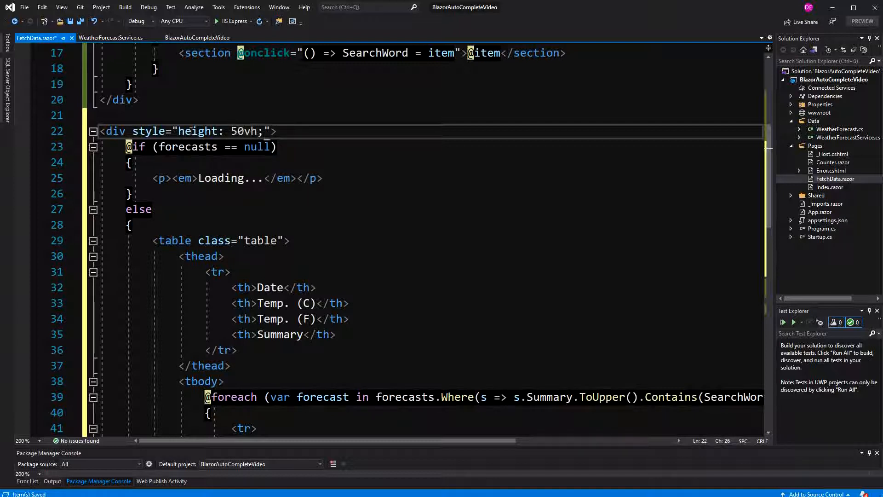
text(overflow-y: scroll;)
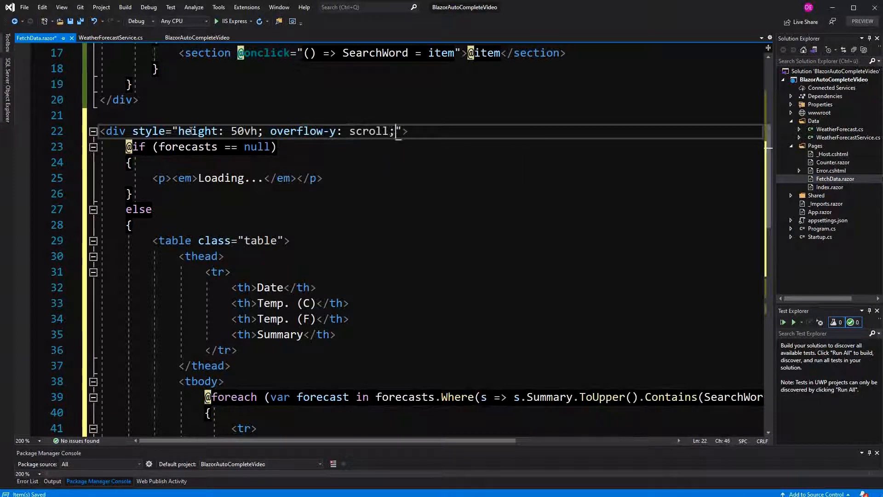
scroll(up, 3)
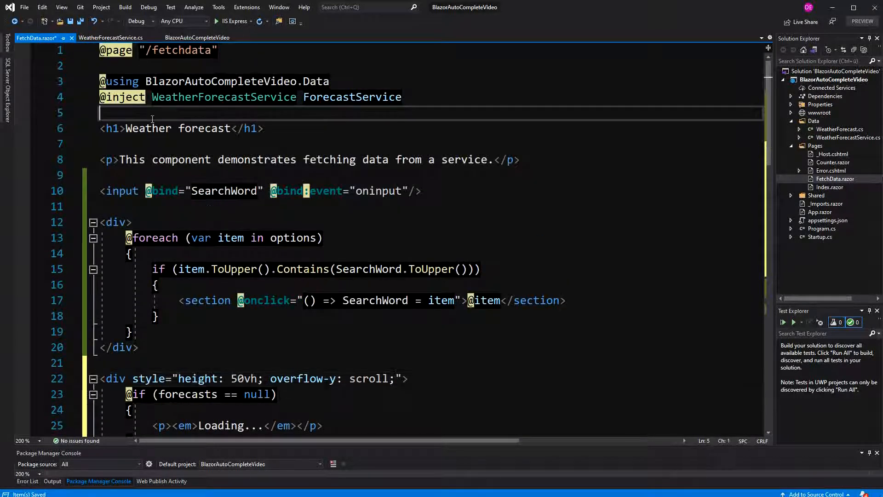
Add an empty <style> block at the top and class="autocomplete" on the options div.
text(<style>)
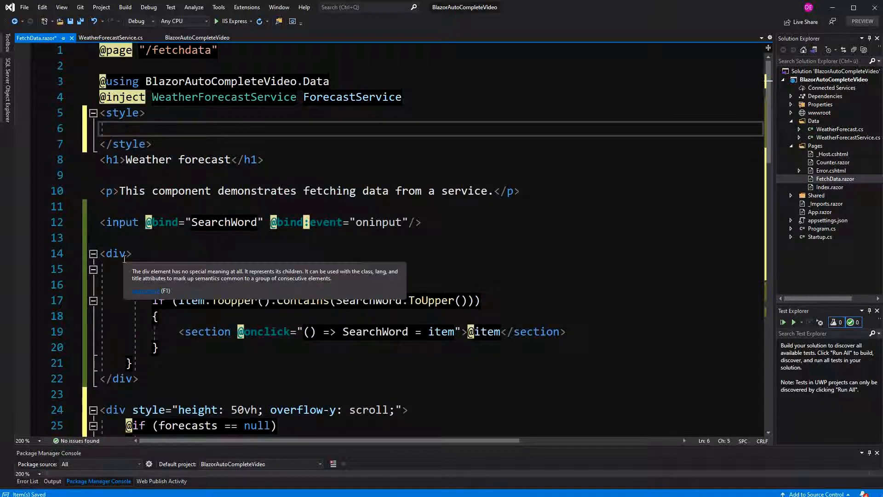
text(c)
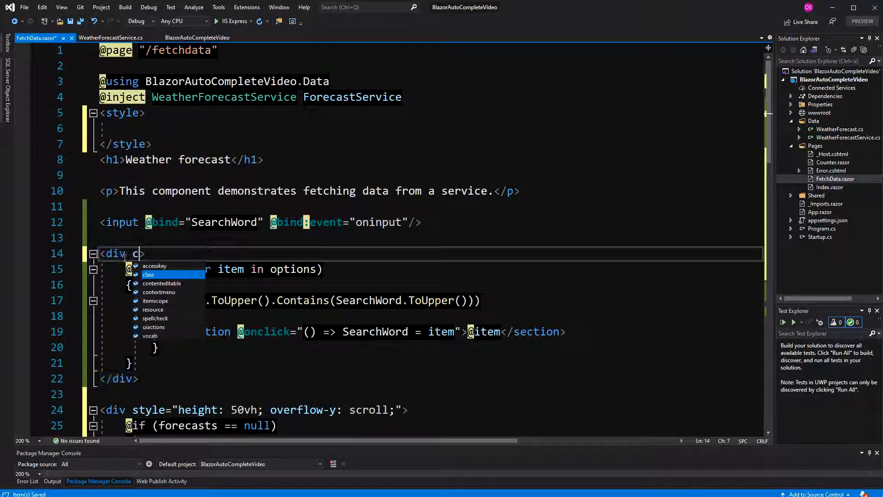
text(lass="autocom)
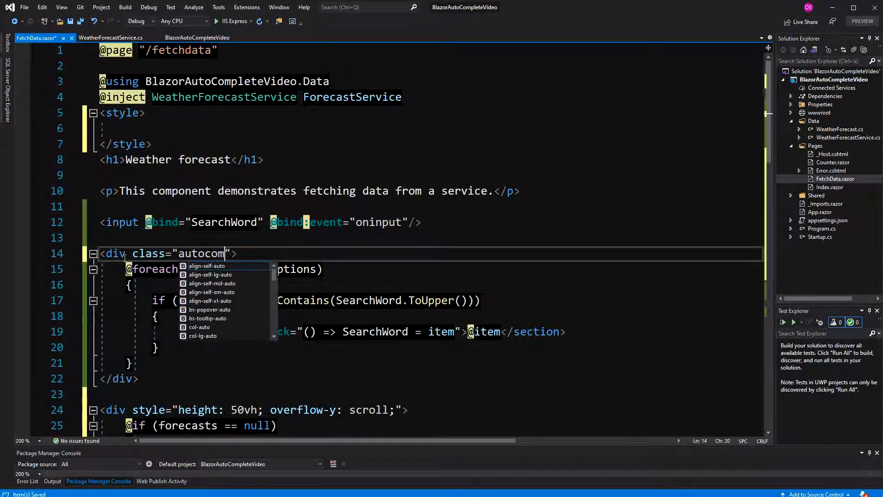
text(plete)
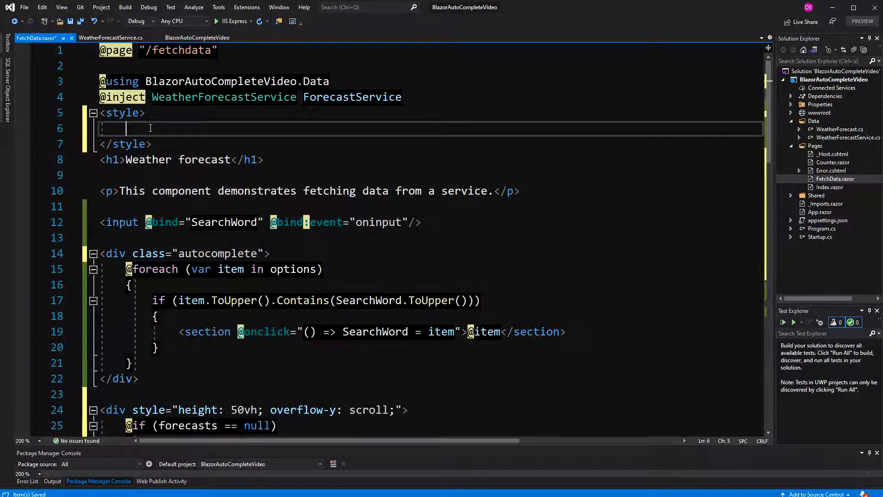
Add the CSS rule div.autocomplete { width: 200px; }.
text(div.aut)
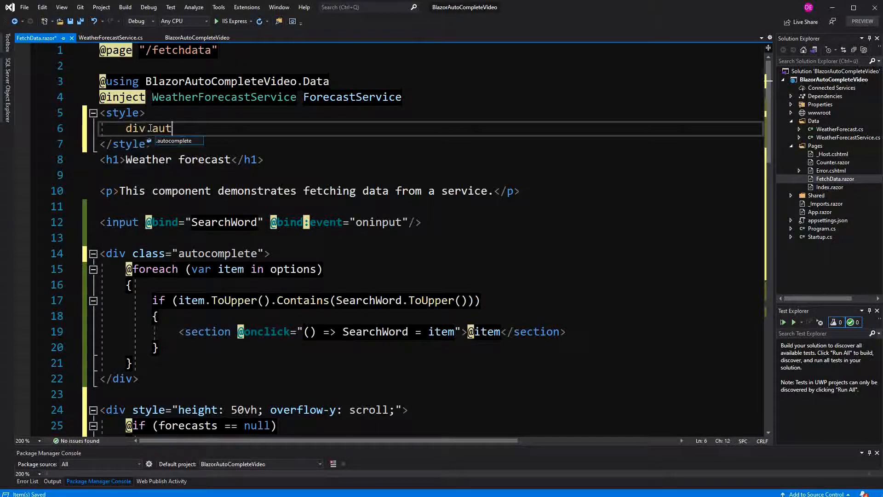
key(Tab)
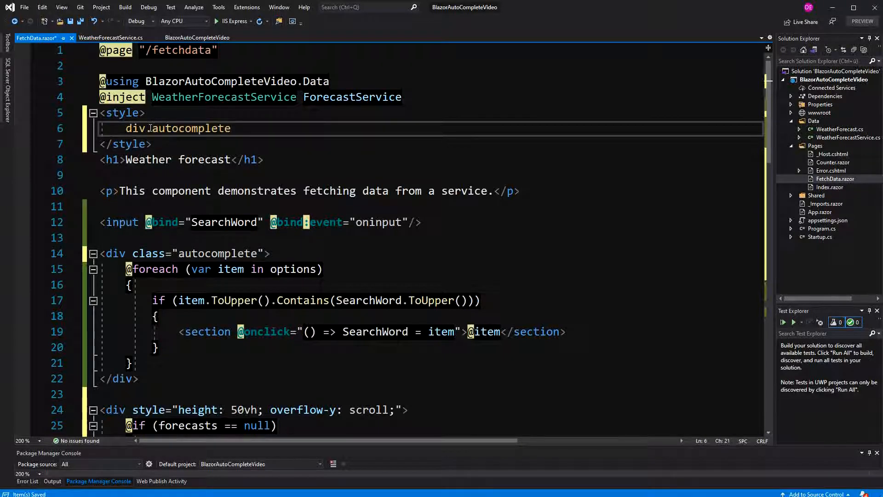
text({)
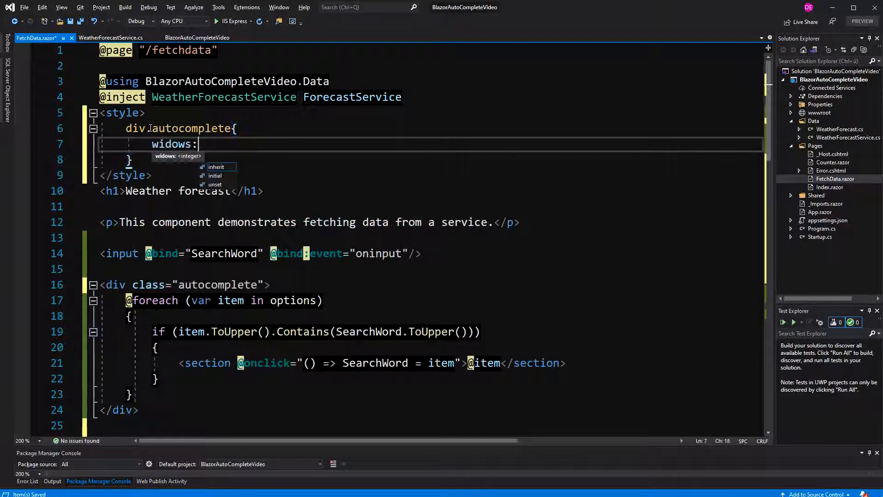
text(width)
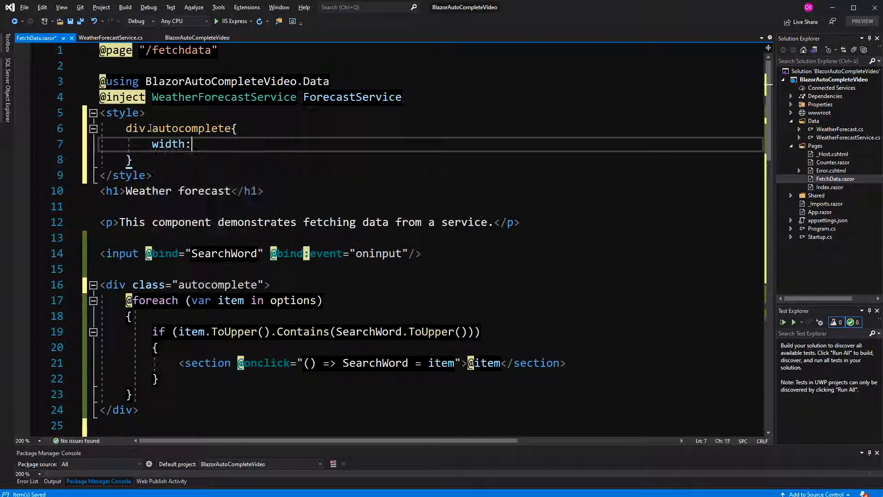
text(200px;)
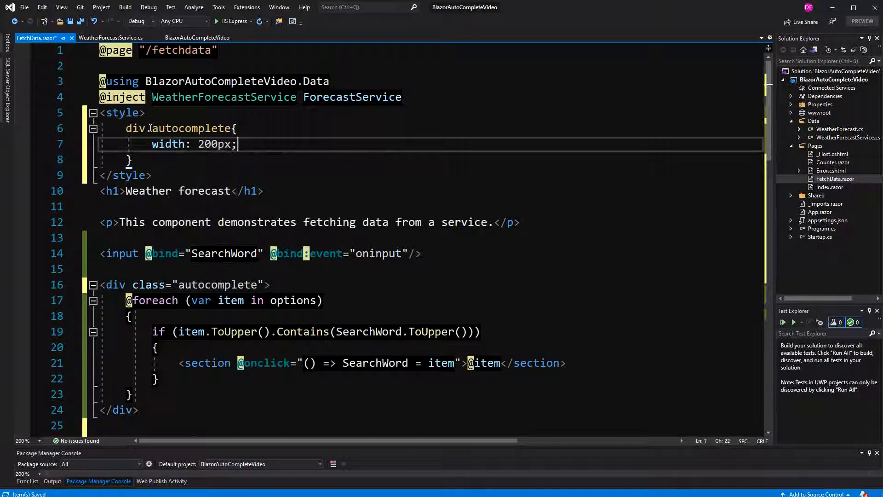
scroll(down, 3)
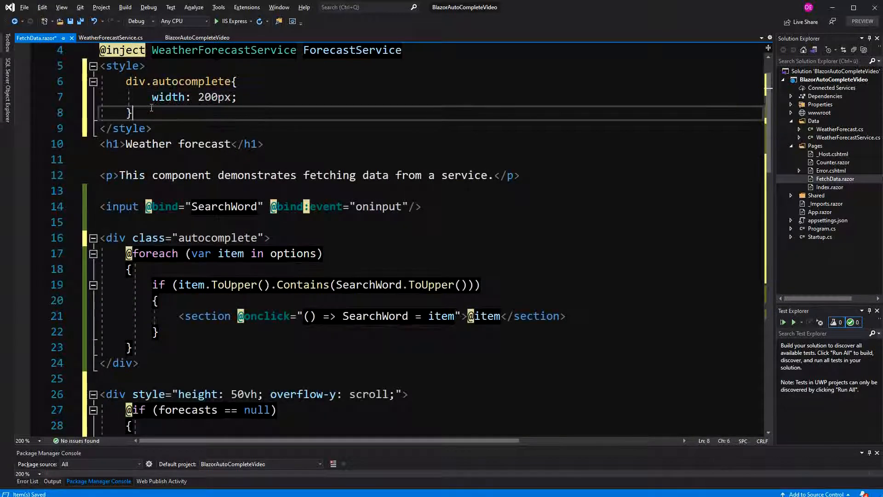
Add div section { height: 25px; width: 100%; }.
text(div sec)
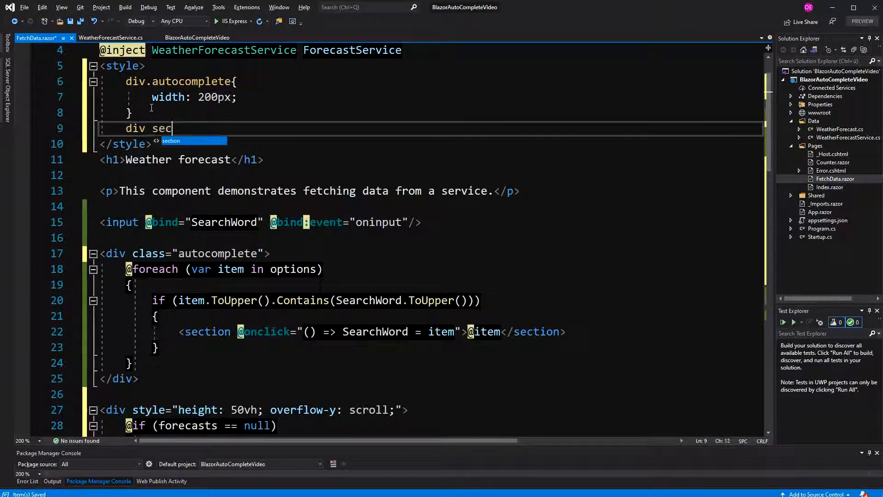
text(tion{)
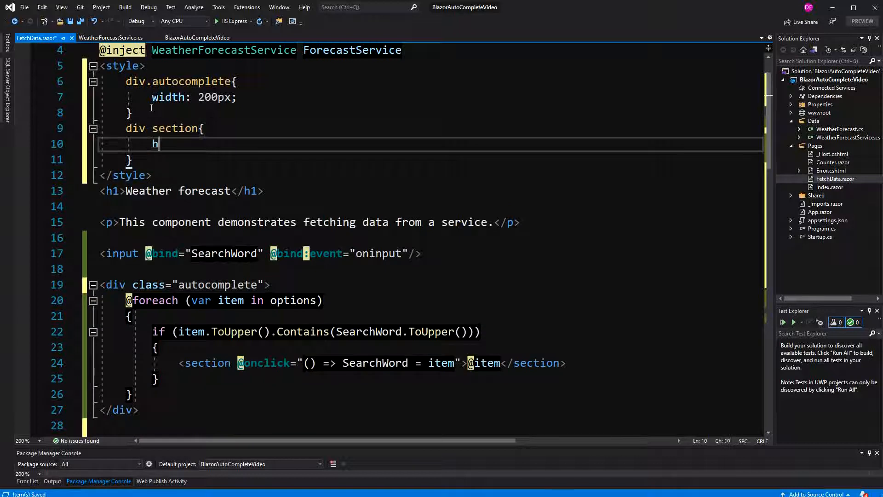
text(eight: 25)
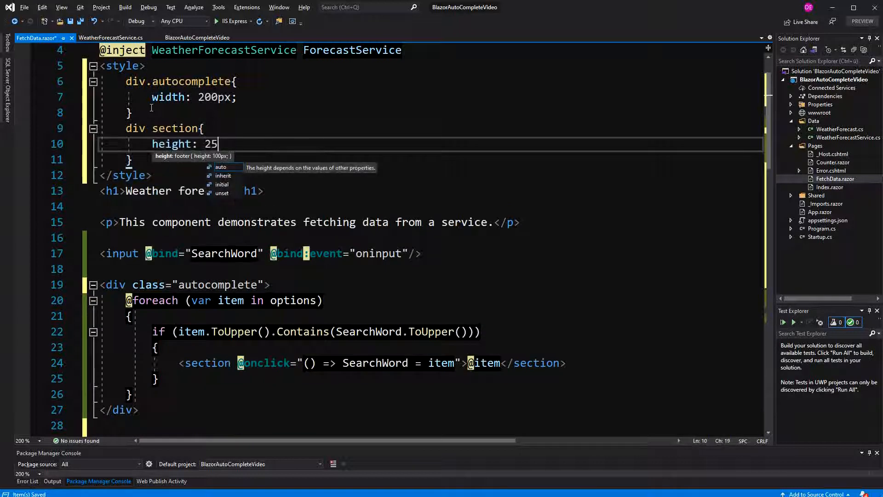
text(px;)
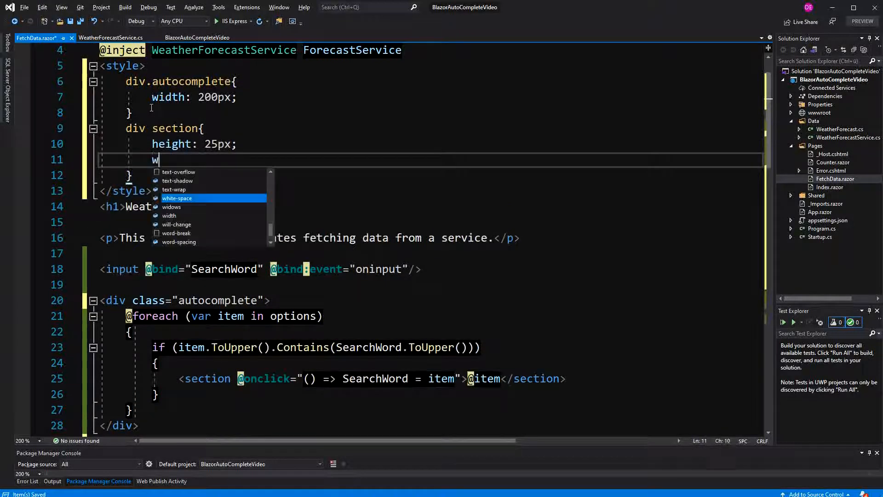
text(idth: 100%)
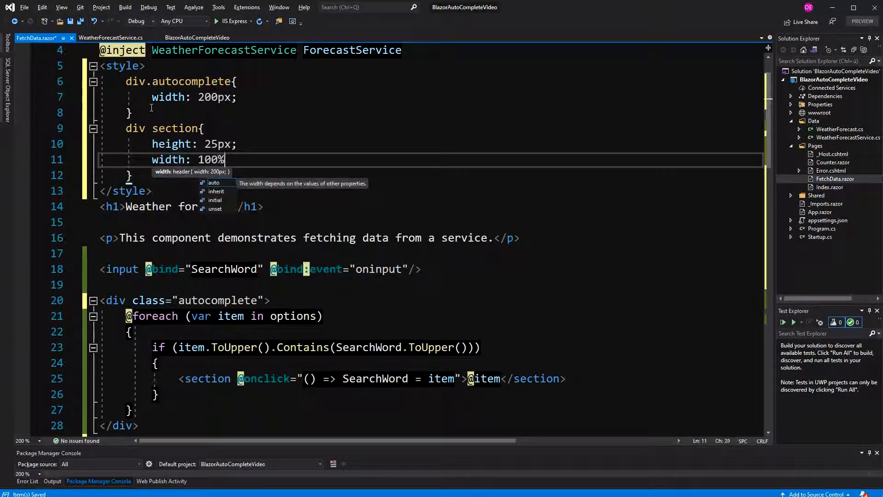
text(;)
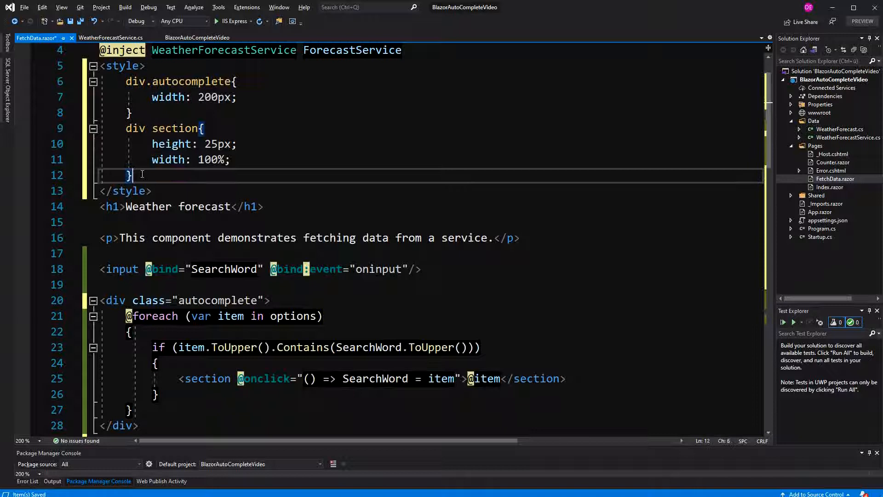
Add div section:hover { background-color: lightseagreen; }.
text(div section)
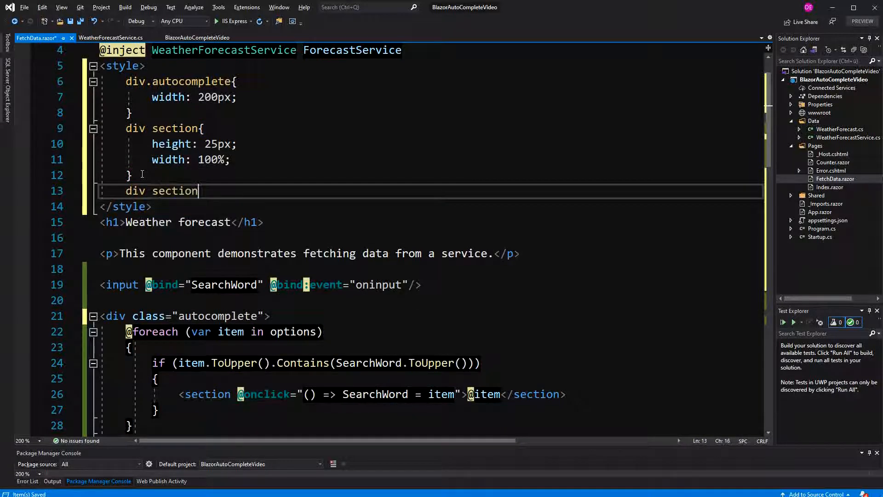
text(:hover{)
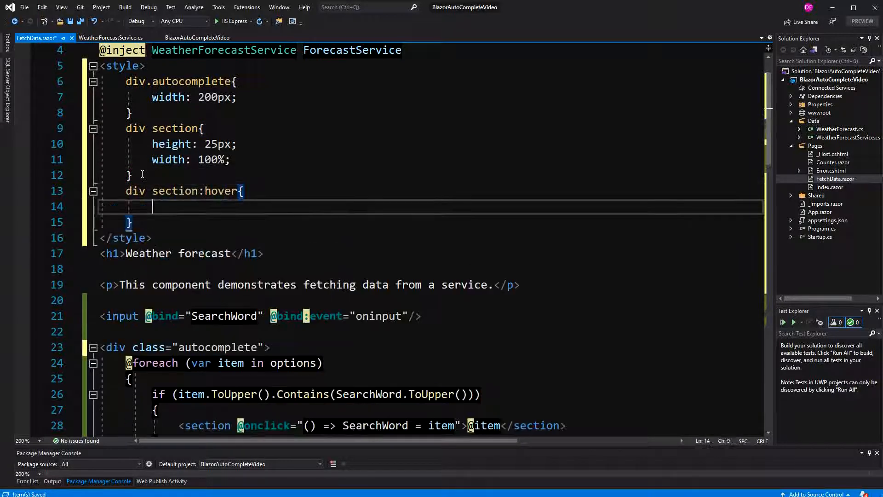
text(ba)
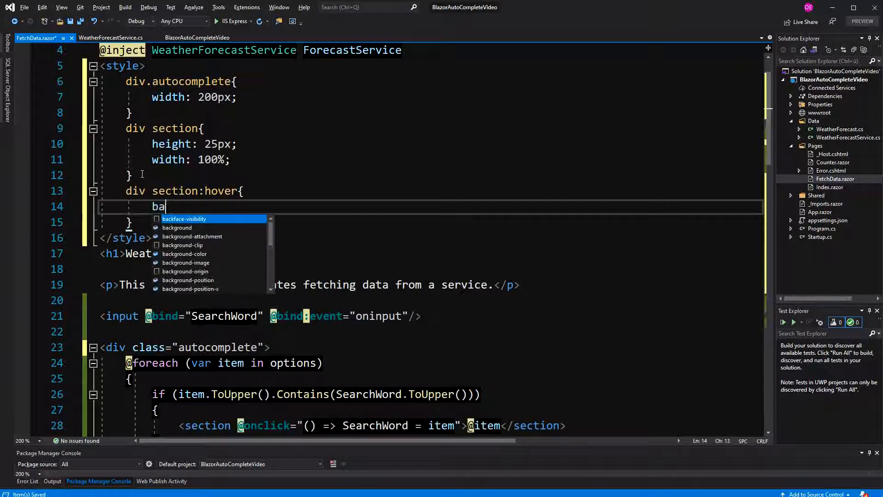
text(ckground-color: light)
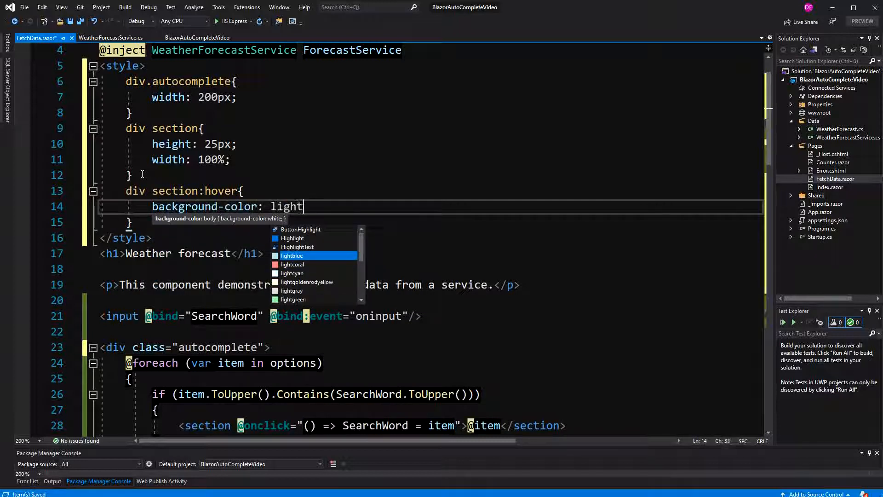
text(s)
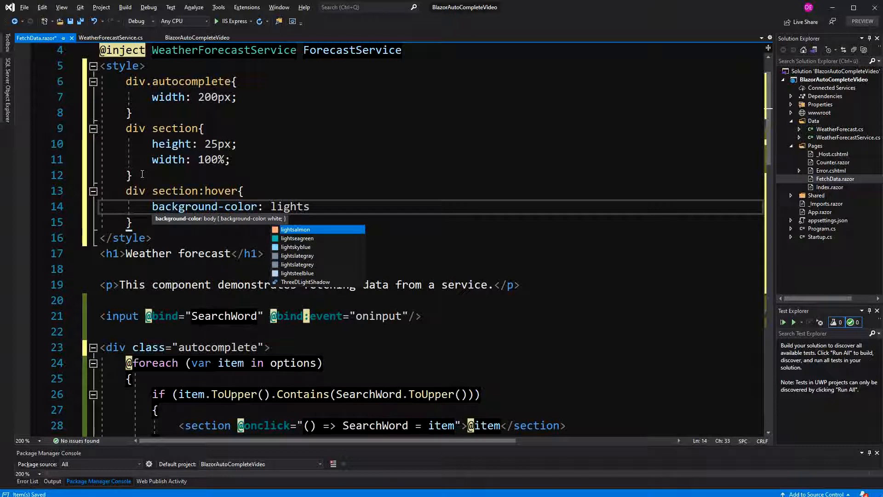
text(lightseagreen;)
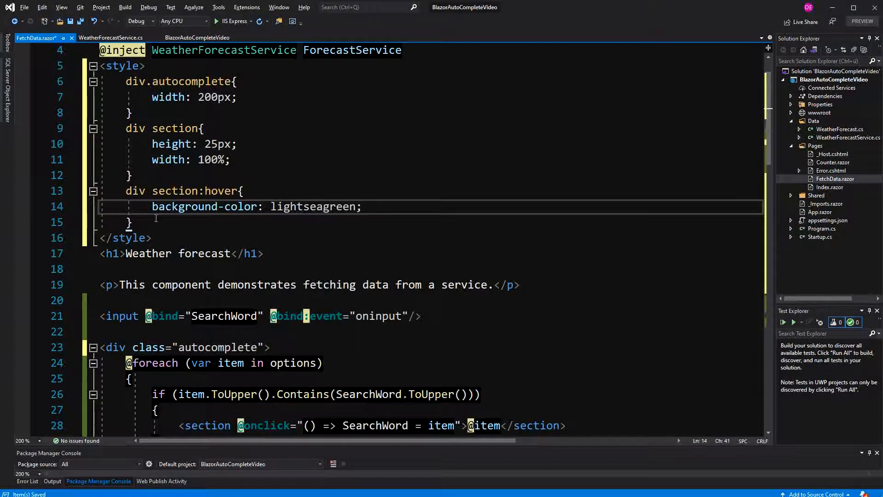
Scroll through FetchData.razor from the code block's options back up to the autocomplete loop.
scroll(down, 3)
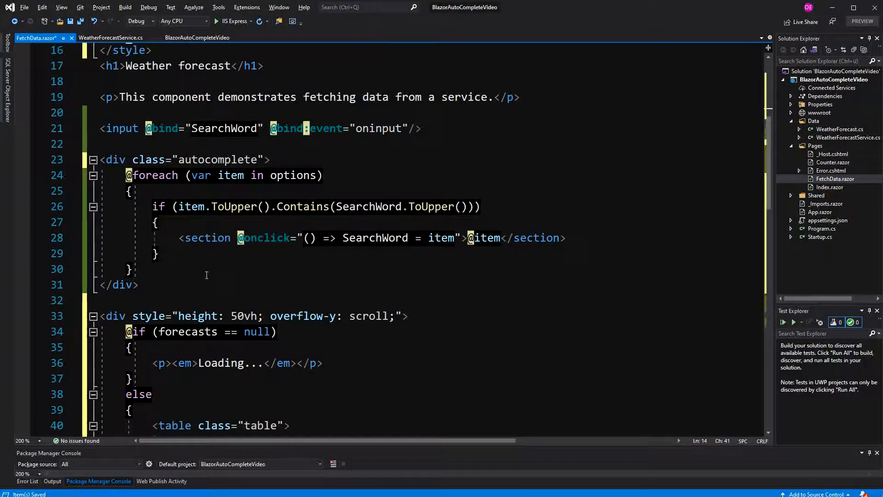
scroll(down, 3)
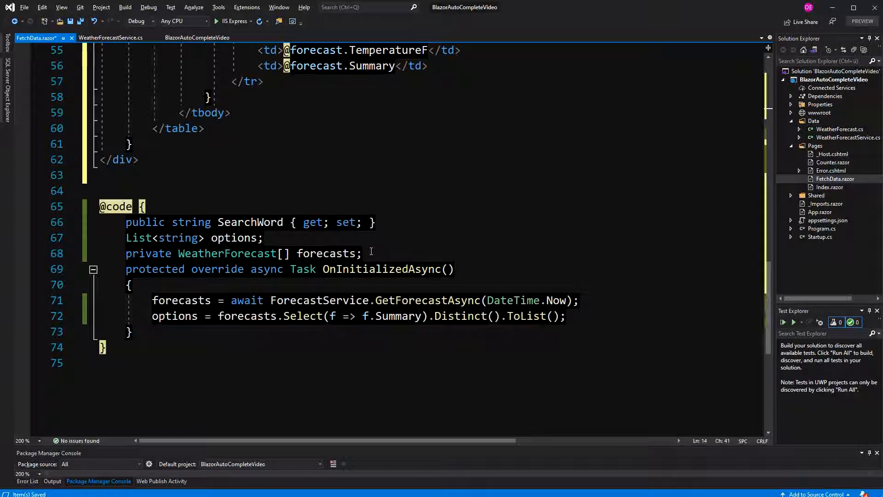
mouse_move(175, 316)
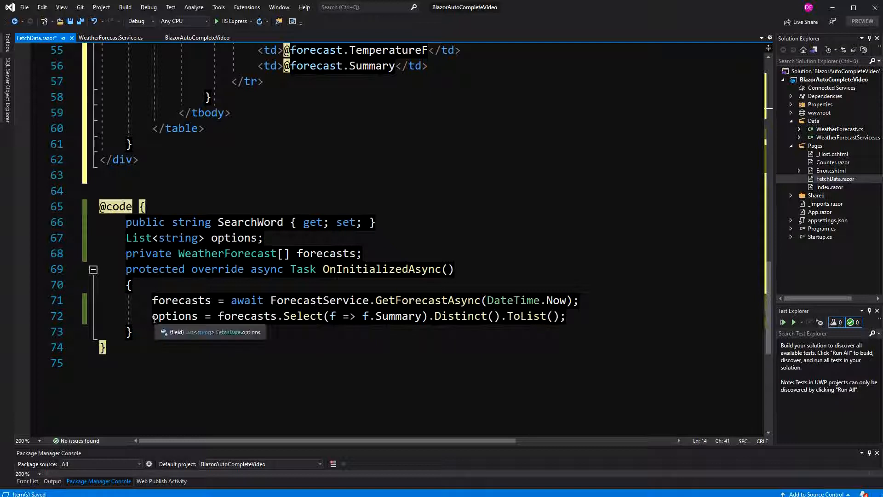
mouse_move(395, 316)
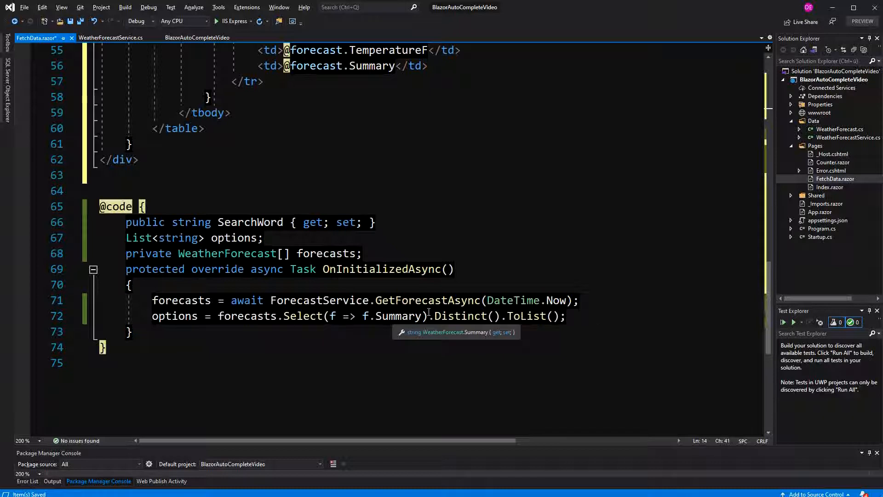
mouse_move(460, 316)
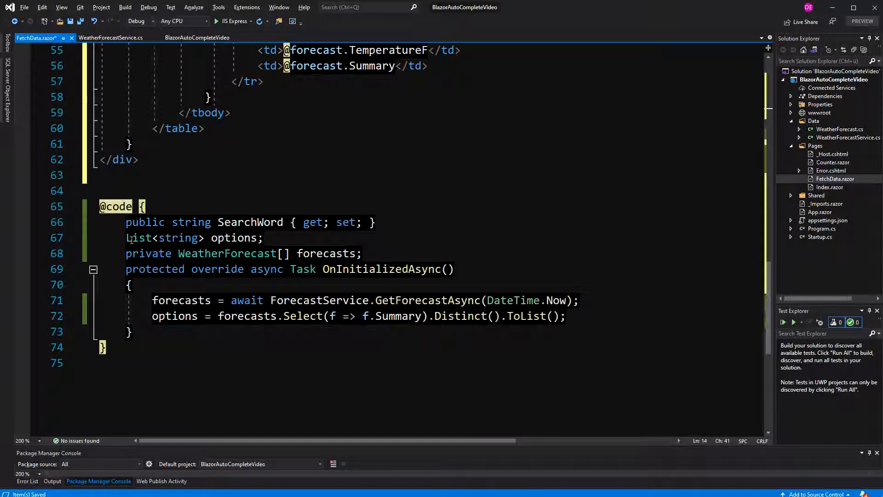
scroll(up, 3)
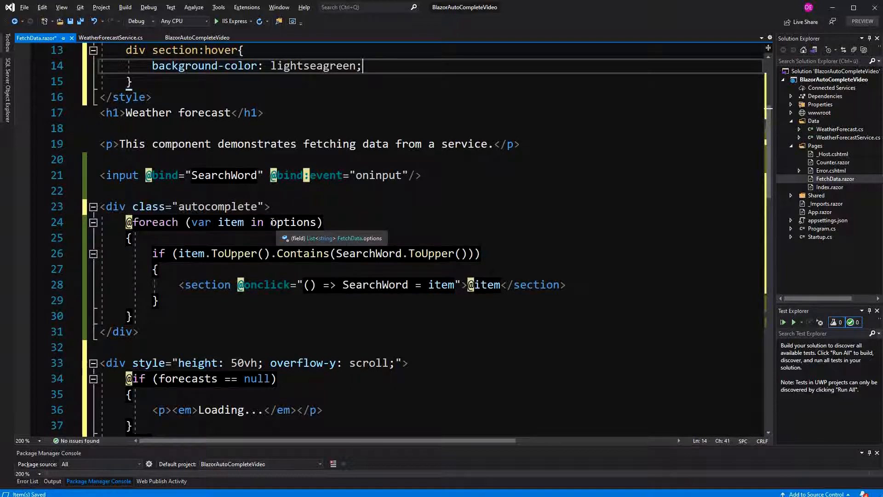
mouse_move(236, 253)
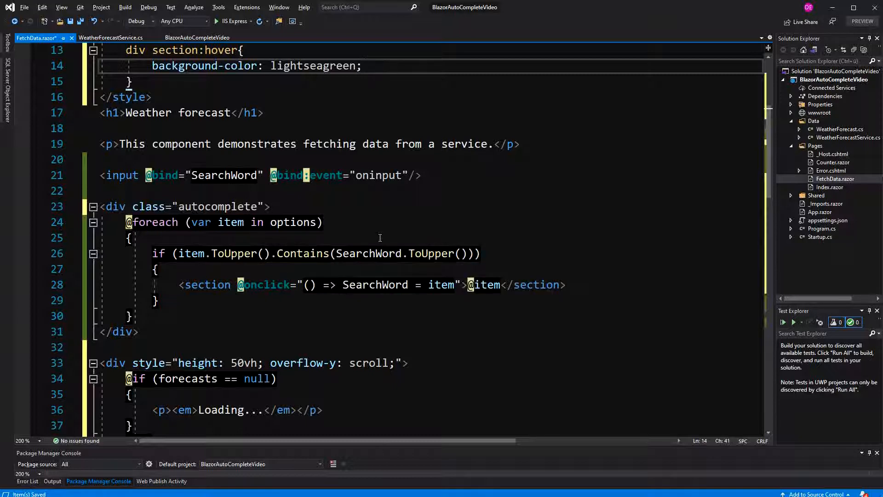
mouse_move(251, 190)
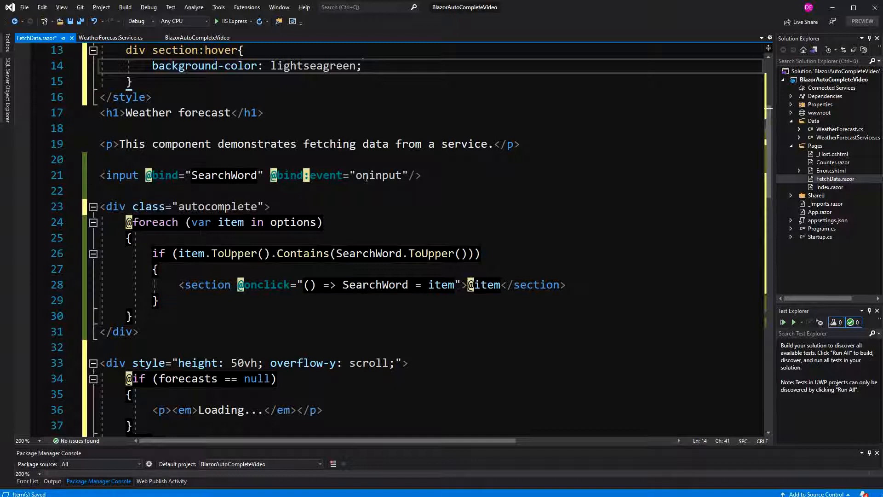
mouse_move(233, 21)
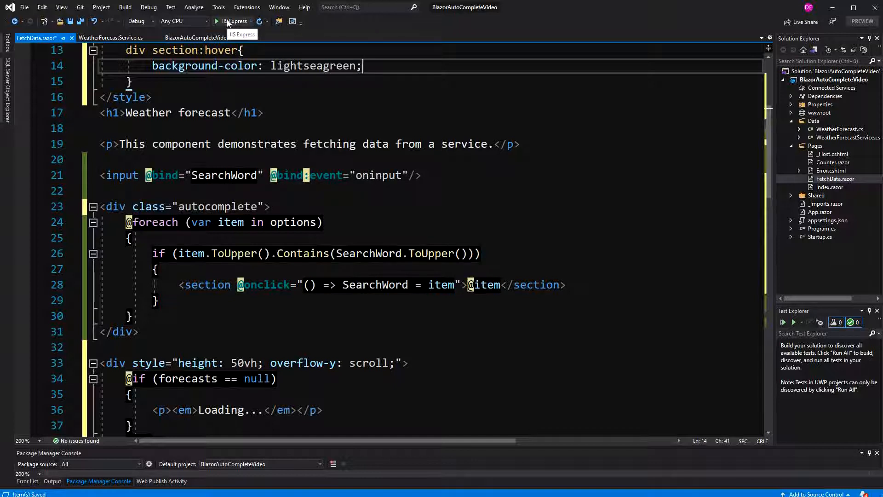
click(216, 21)
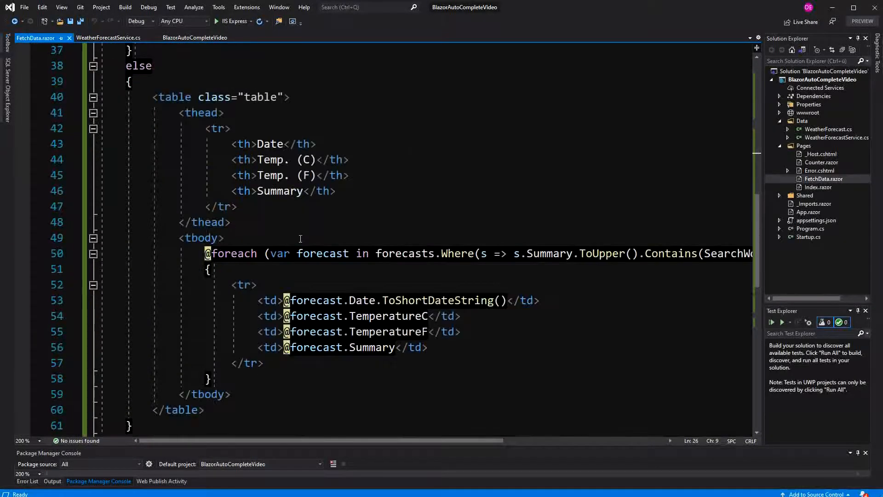
scroll(down, 3)
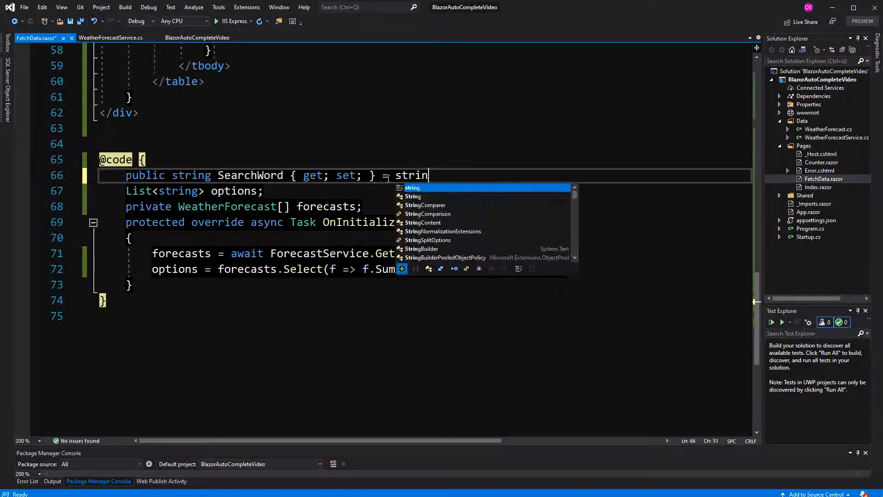
text(g.Empty;)
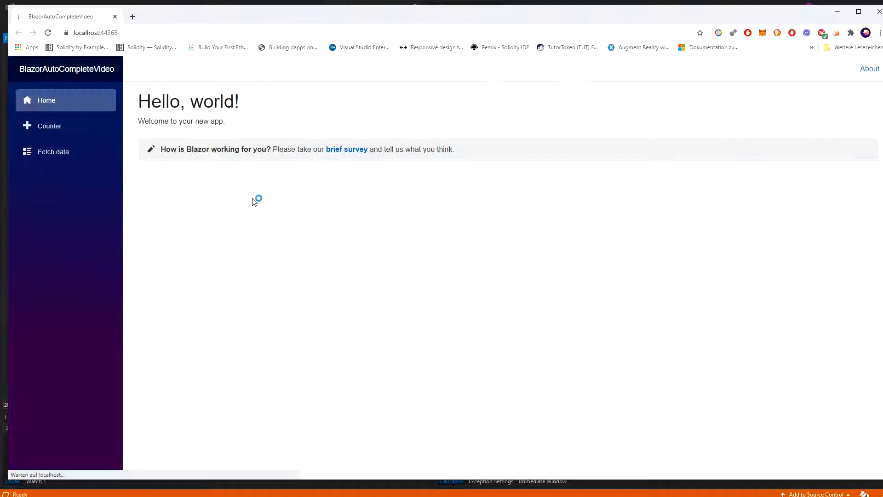
On the Fetch data page, type 'c', pick the Scorching suggestion, then clear the search.
click(53, 151)
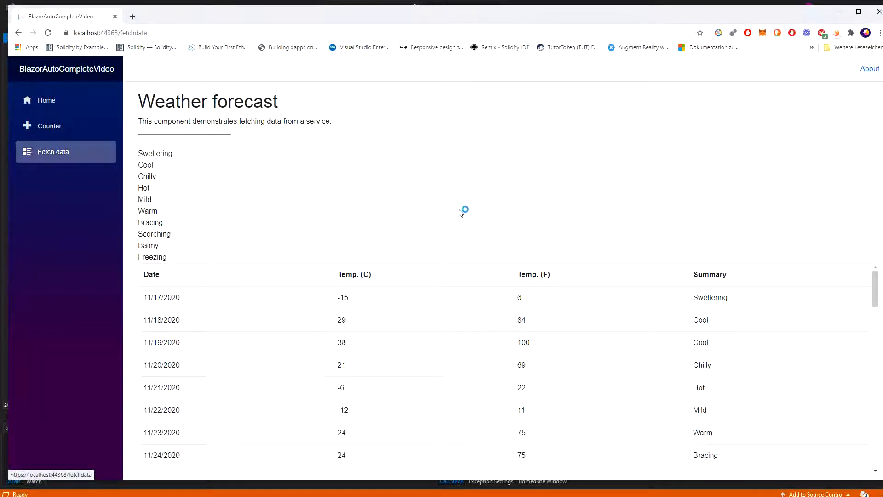
scroll(down, 3)
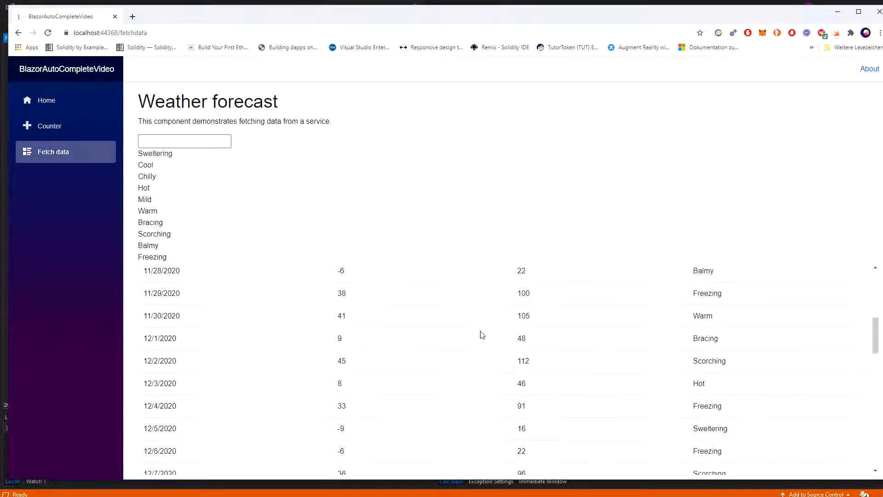
scroll(down, 3)
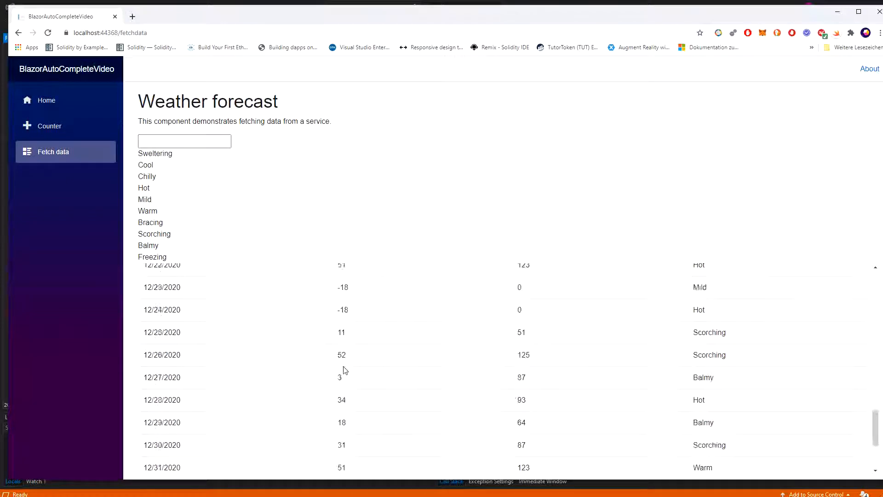
click(148, 176)
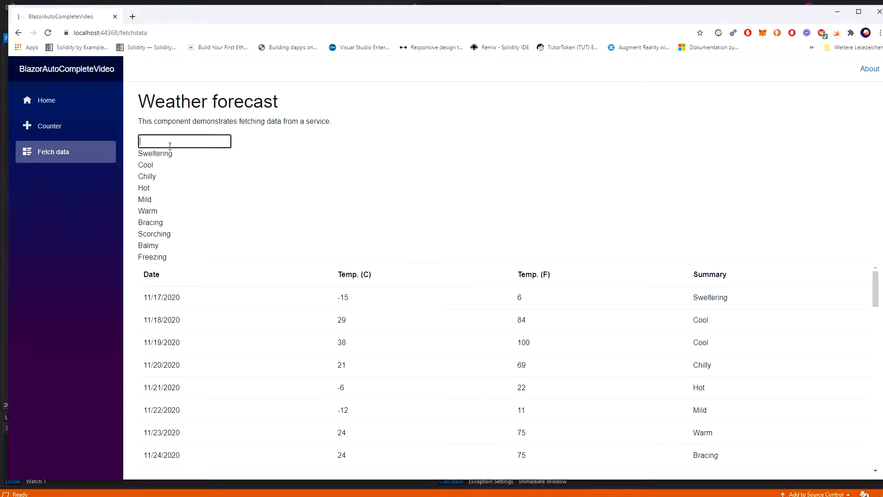
text(co)
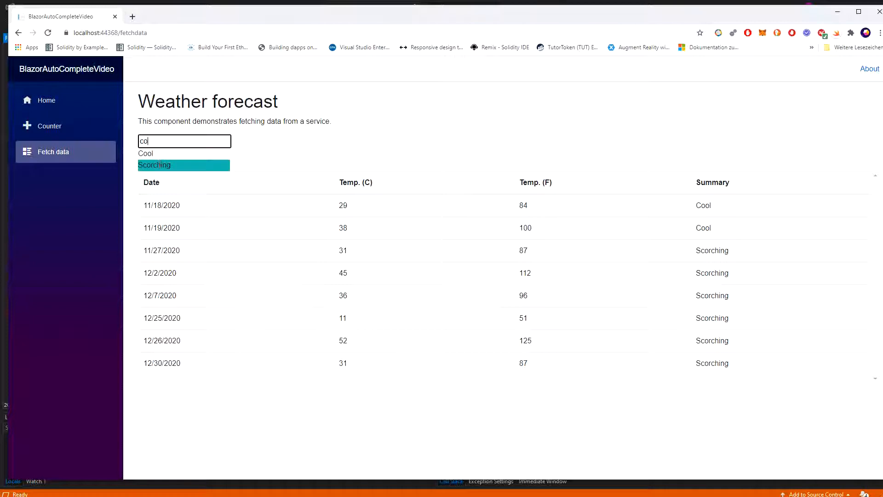
click(155, 165)
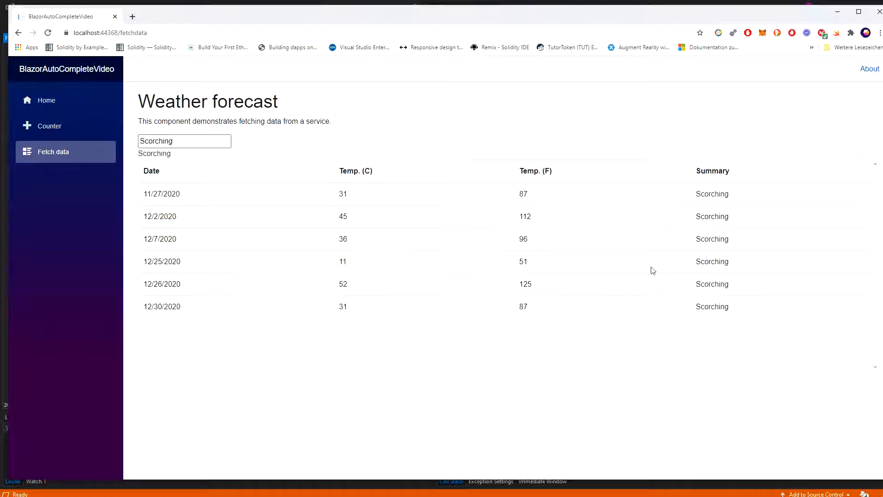
mouse_move(173, 121)
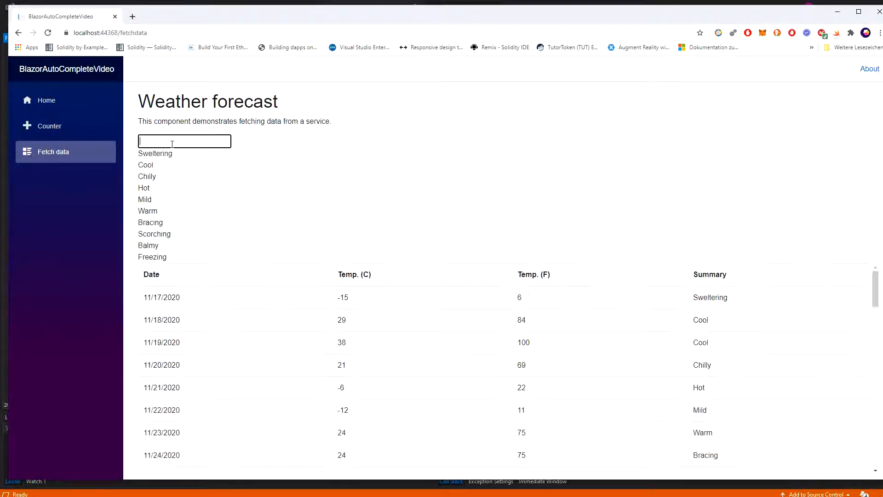
text(a)
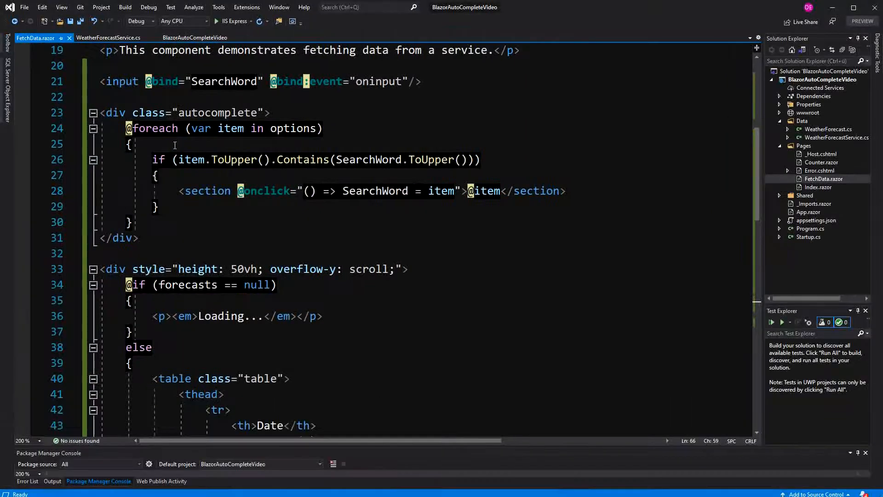
mouse_move(221, 236)
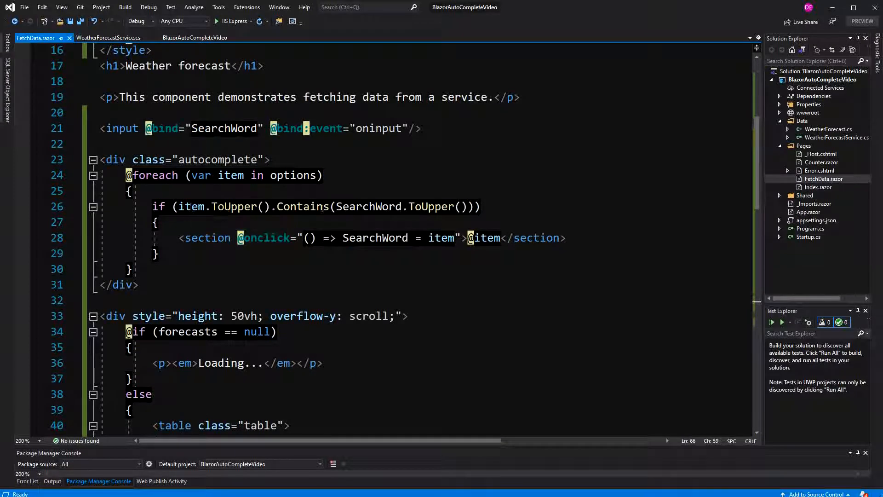
Add '&& SearchWord.Length > 2' to the suggestion condition on line 26 and rerun the app.
click(471, 207)
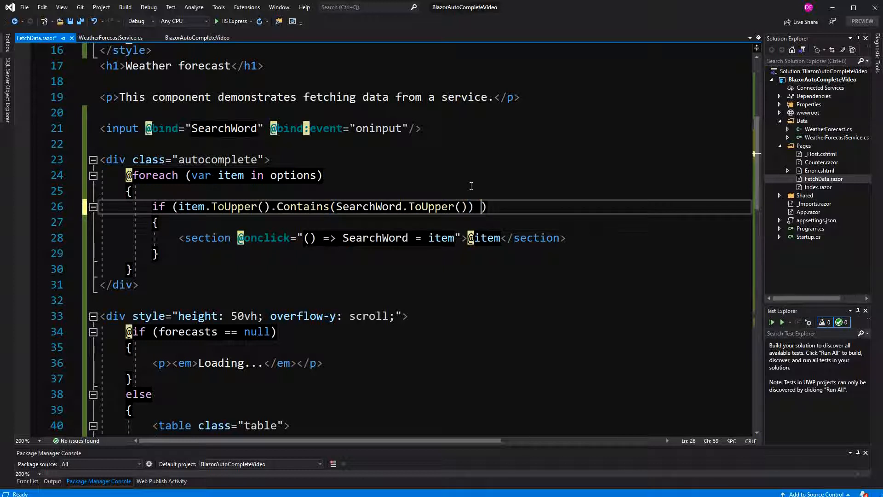
text(&& SearchWord.Length >)
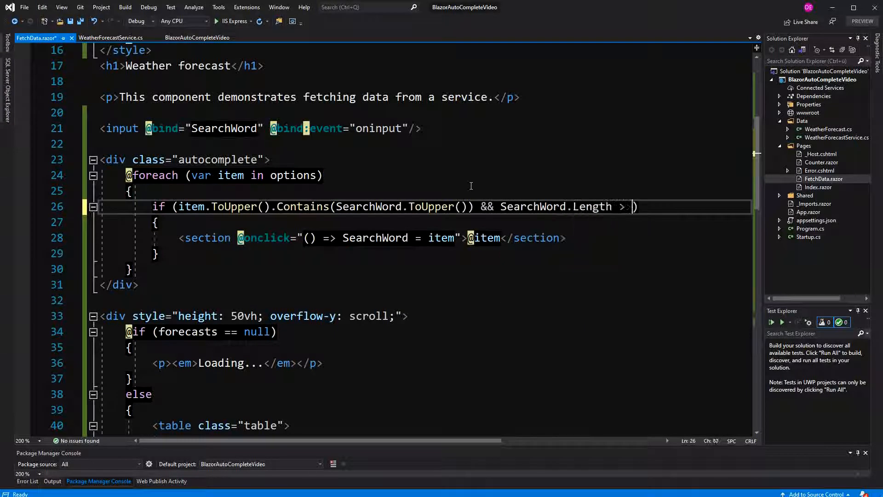
text(2)
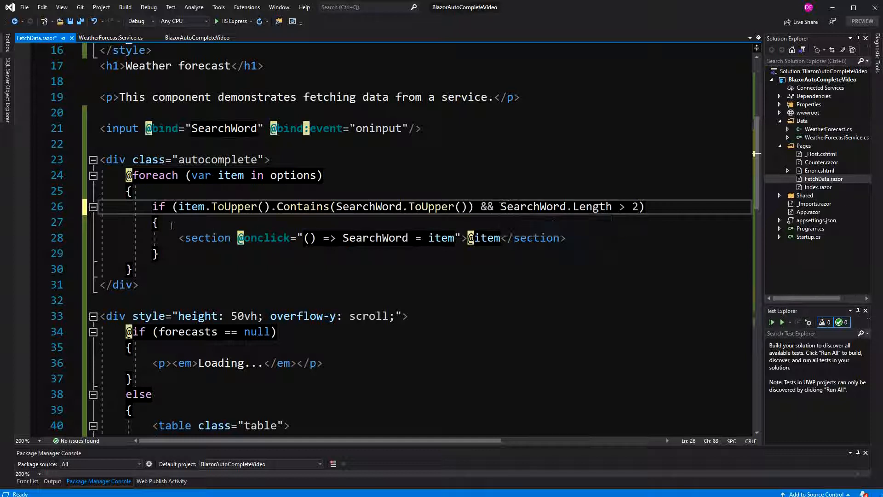
mouse_move(173, 244)
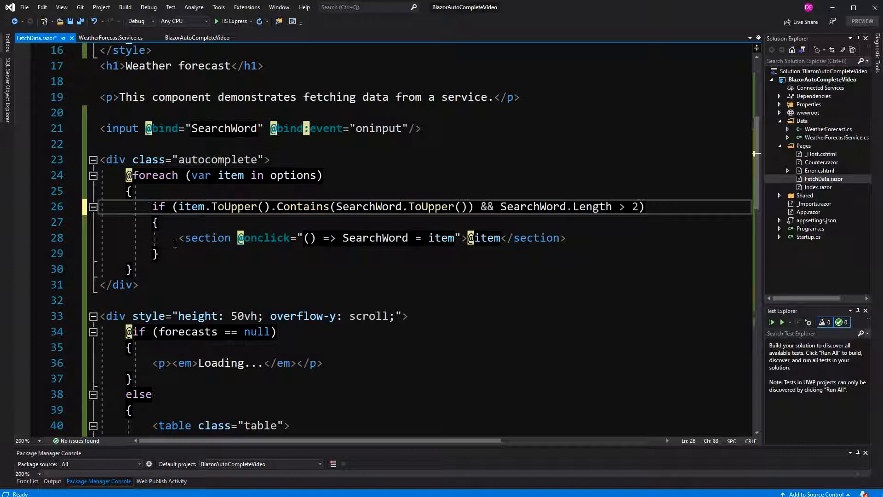
mouse_move(292, 175)
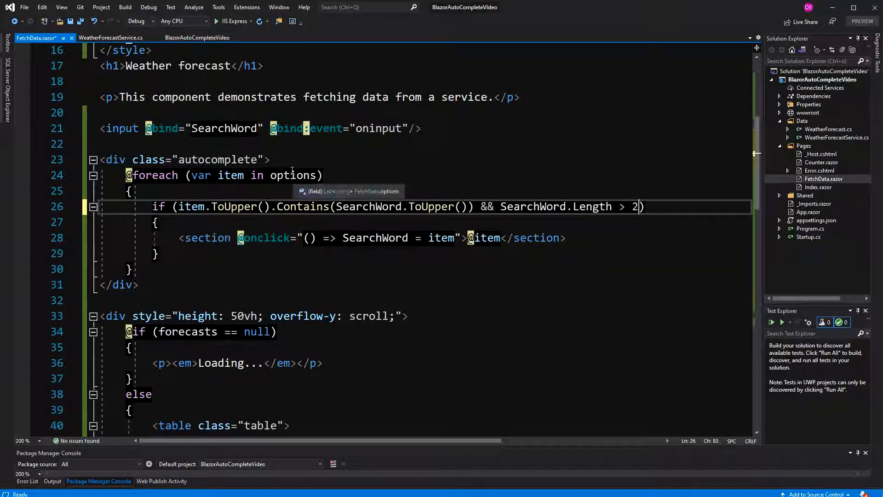
click(216, 21)
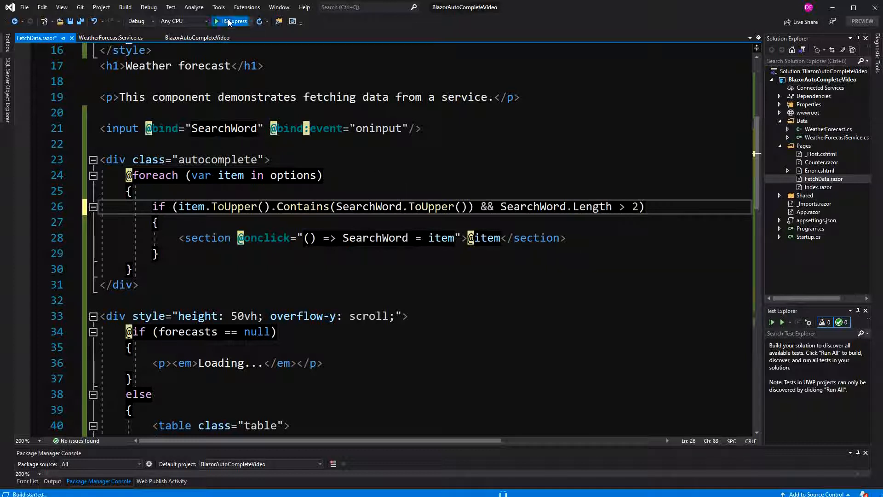
mouse_move(632, 206)
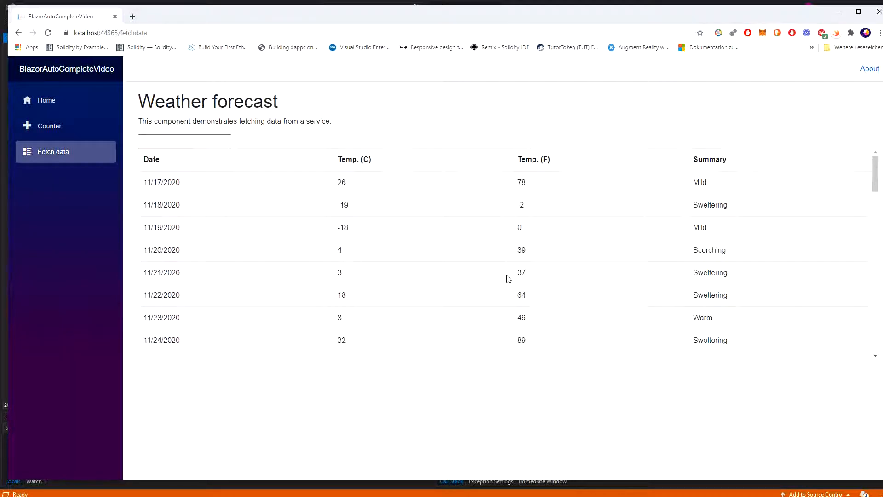
Type 'c' in the search and scroll the table to confirm no suggestions appear.
text(c)
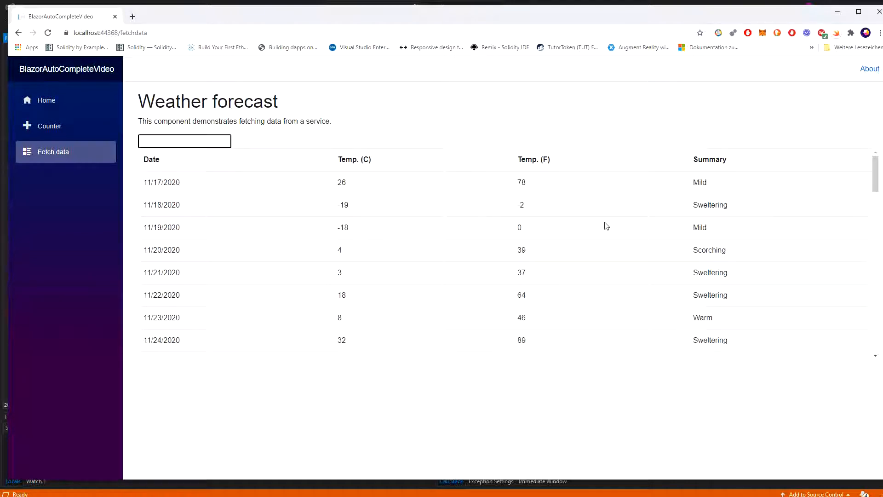
scroll(down, 3)
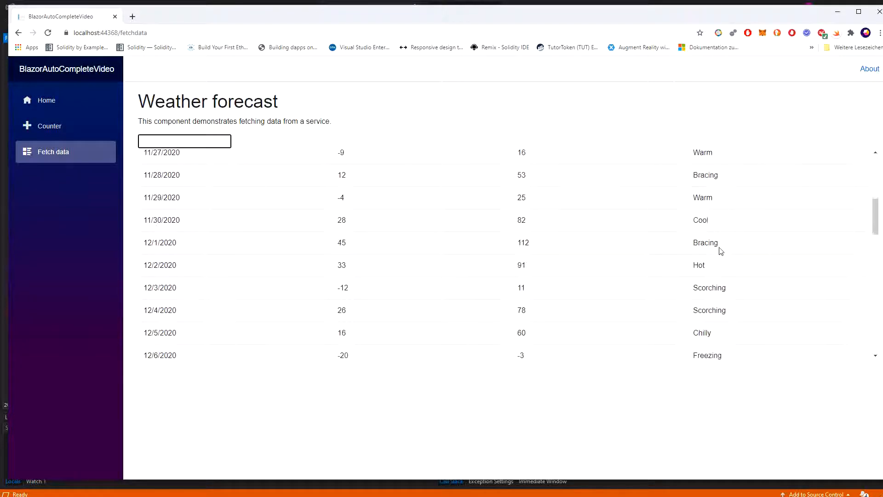
scroll(down, 3)
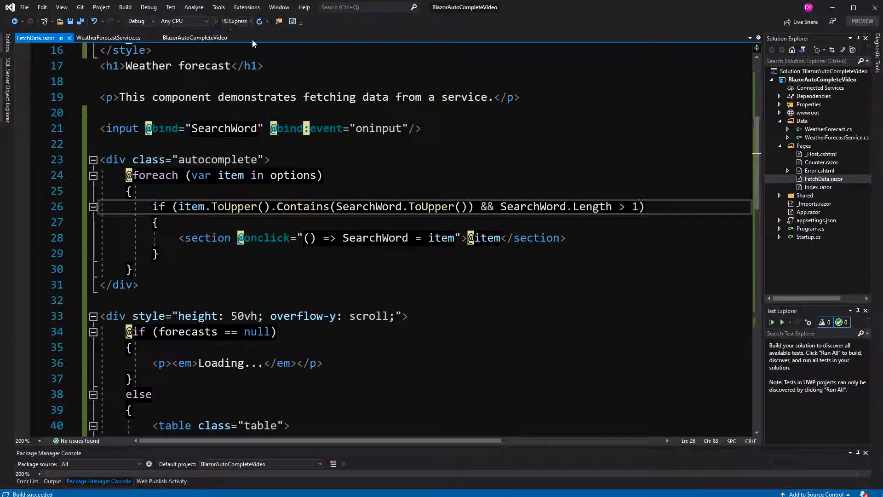
Type 'co' in the reloaded page's search box to show Cool and Scorching suggestions.
click(258, 22)
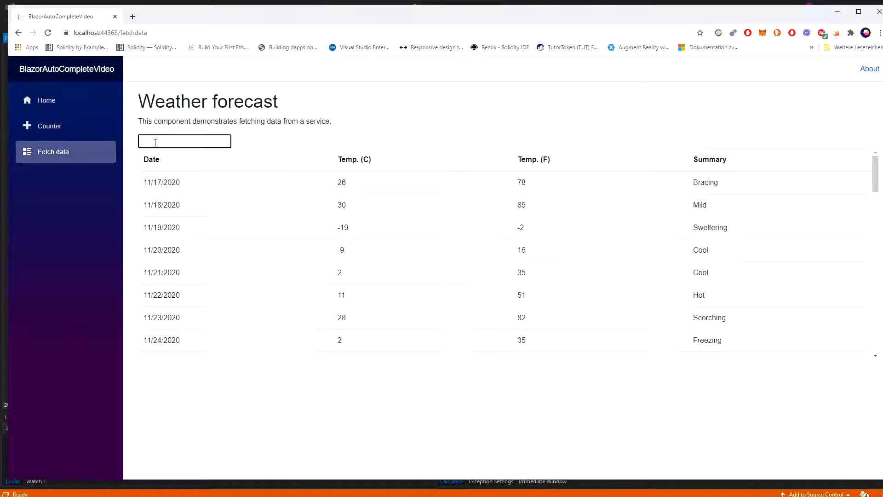
text(co)
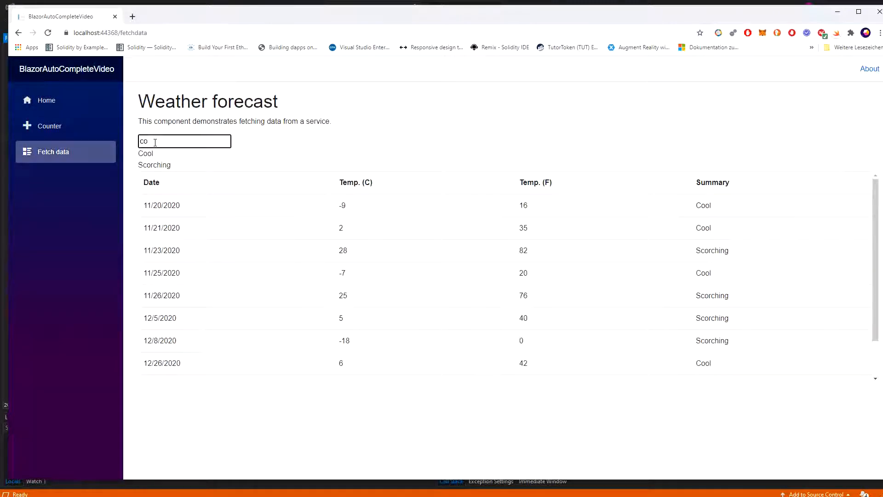